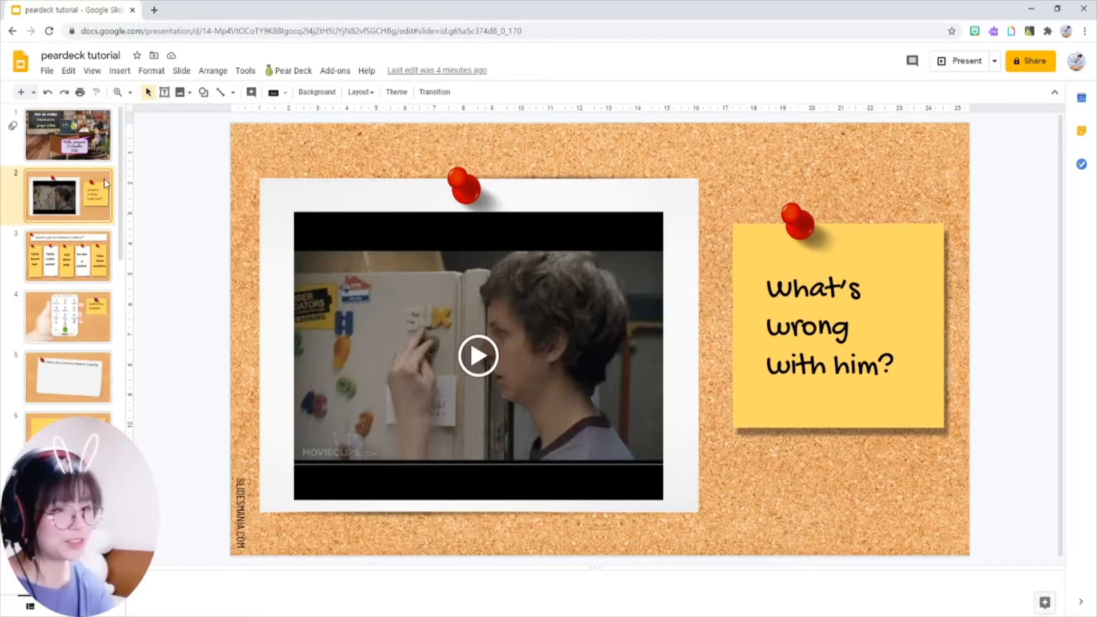
- Browse the add-ons marketplace and view the Pear Deck add-on details
click(335, 70)
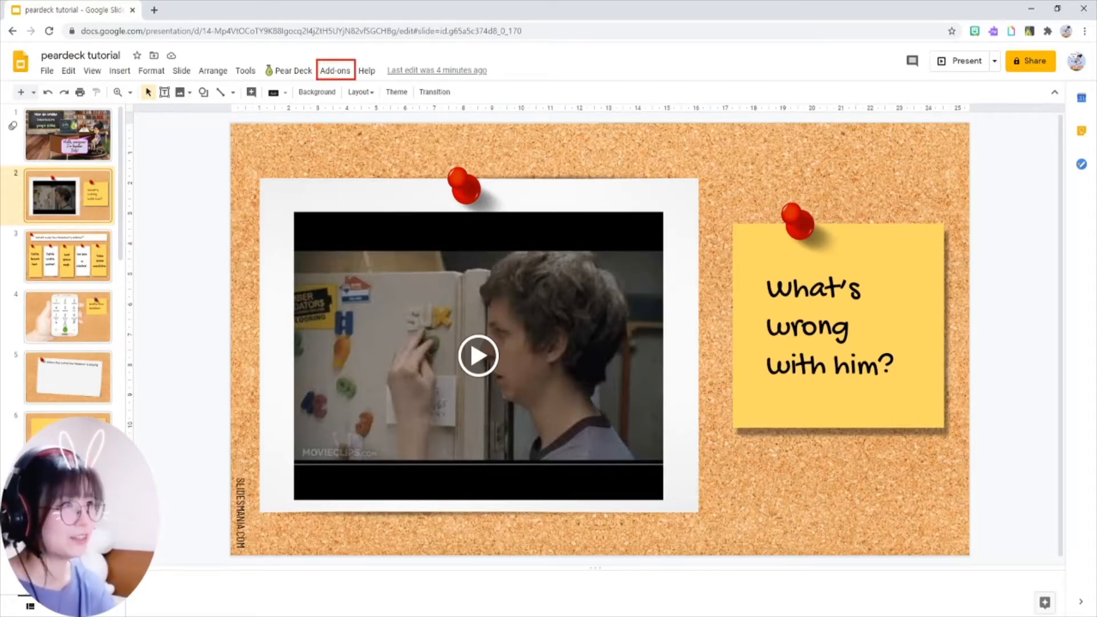
click(334, 70)
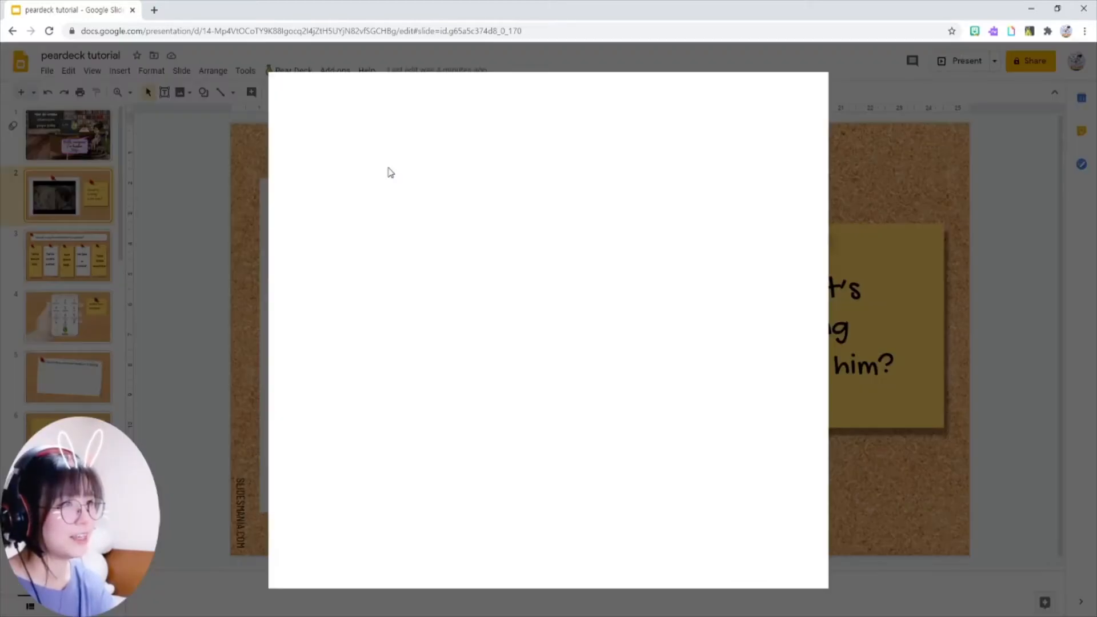
mouse_move(474, 242)
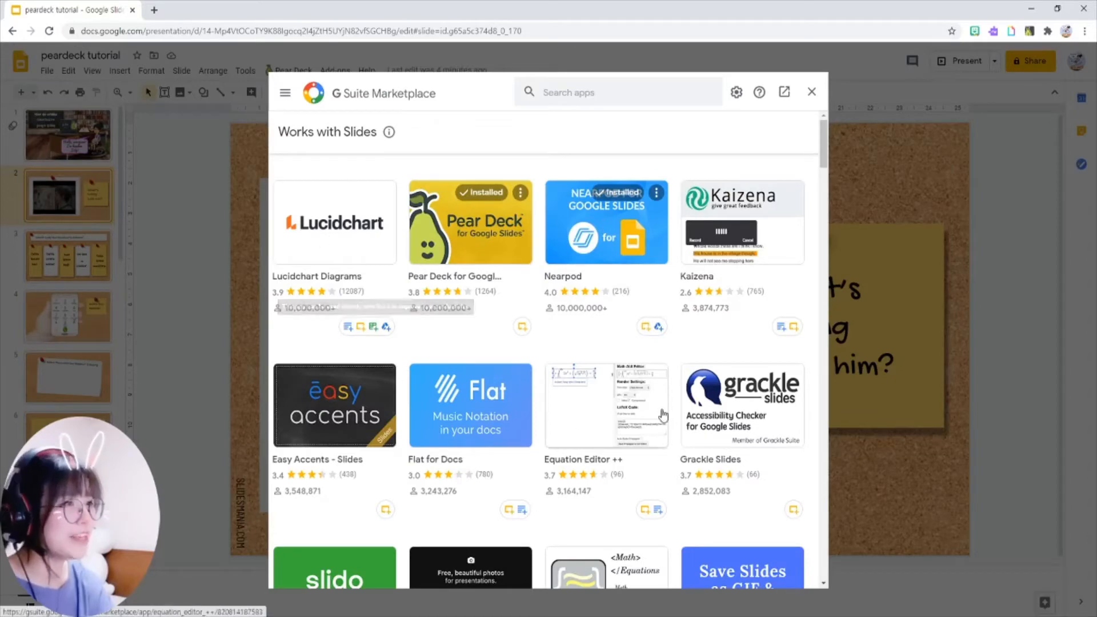
click(469, 221)
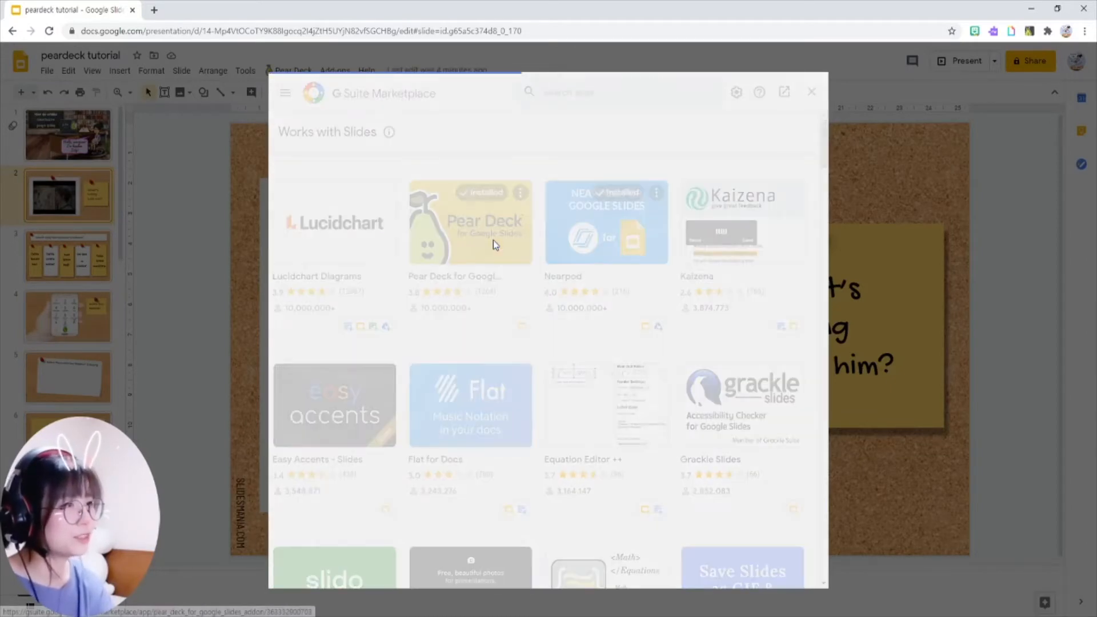
click(470, 221)
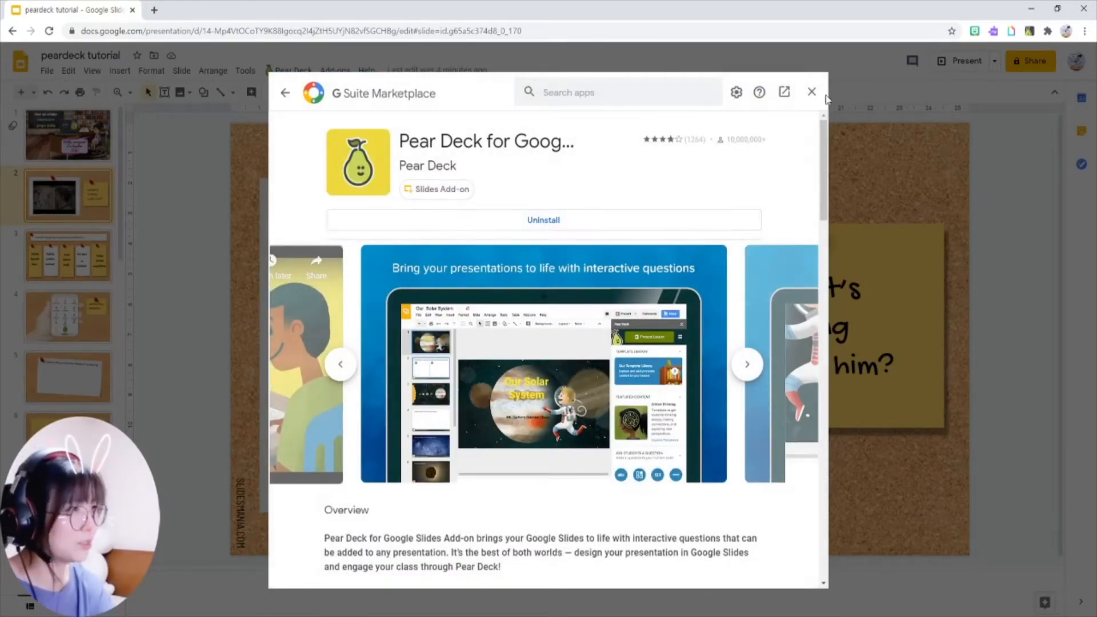
- Close the marketplace and launch the Pear Deck sidebar from the Pear Deck menu
click(810, 91)
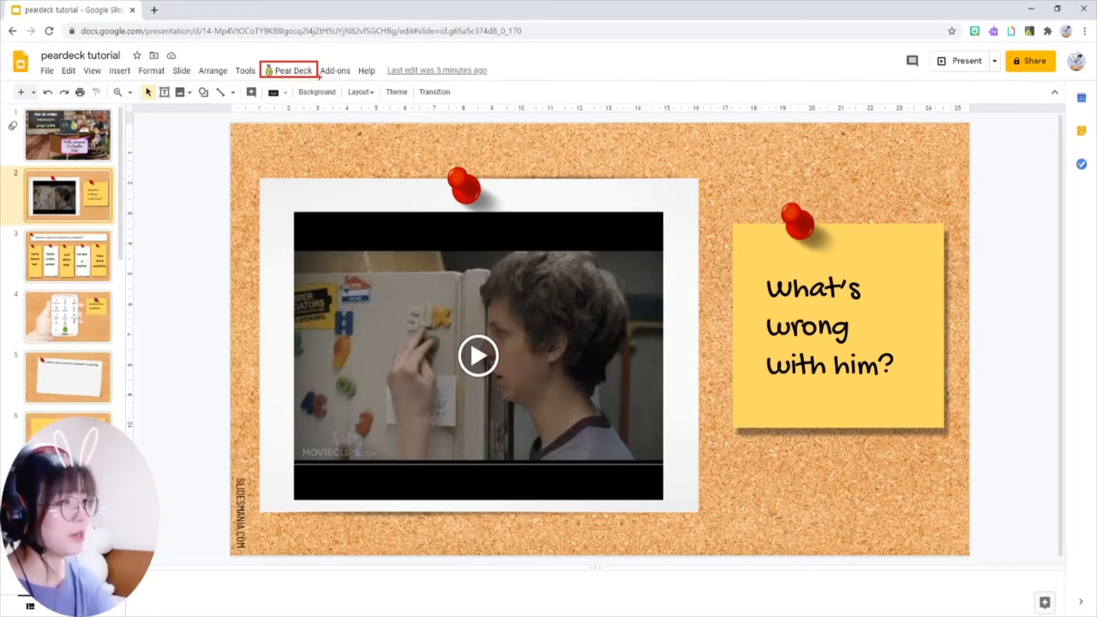
mouse_move(287, 70)
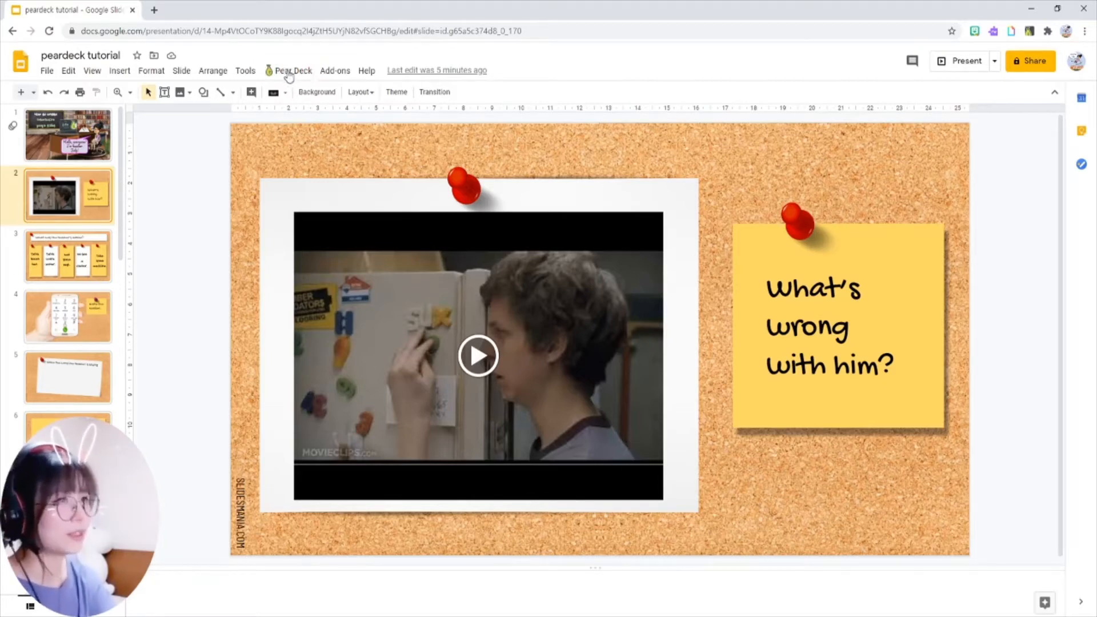
click(292, 69)
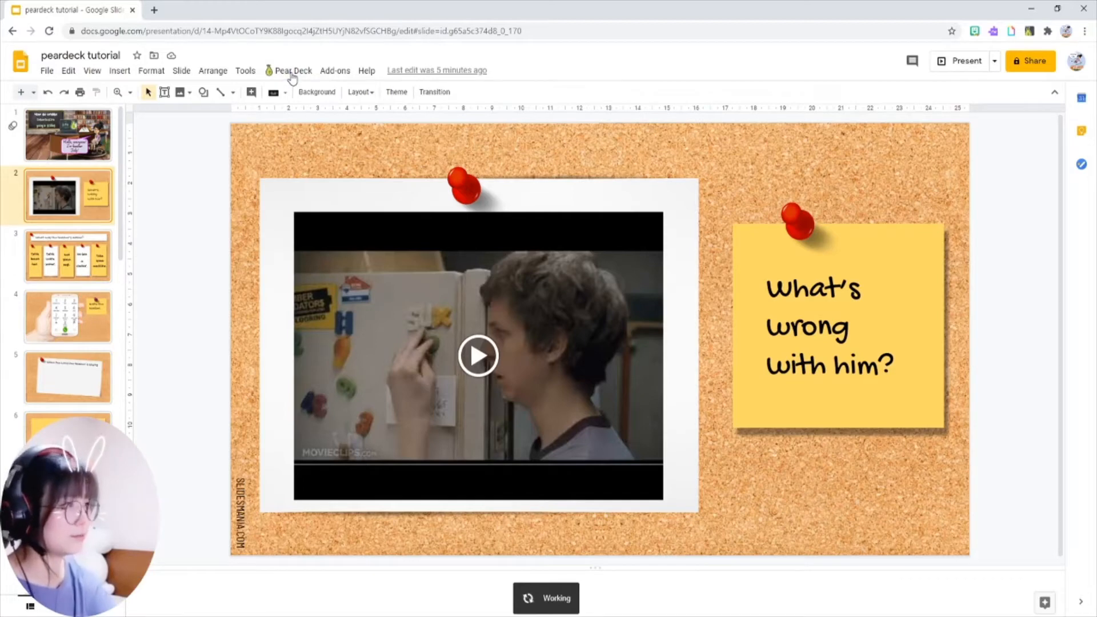
click(292, 69)
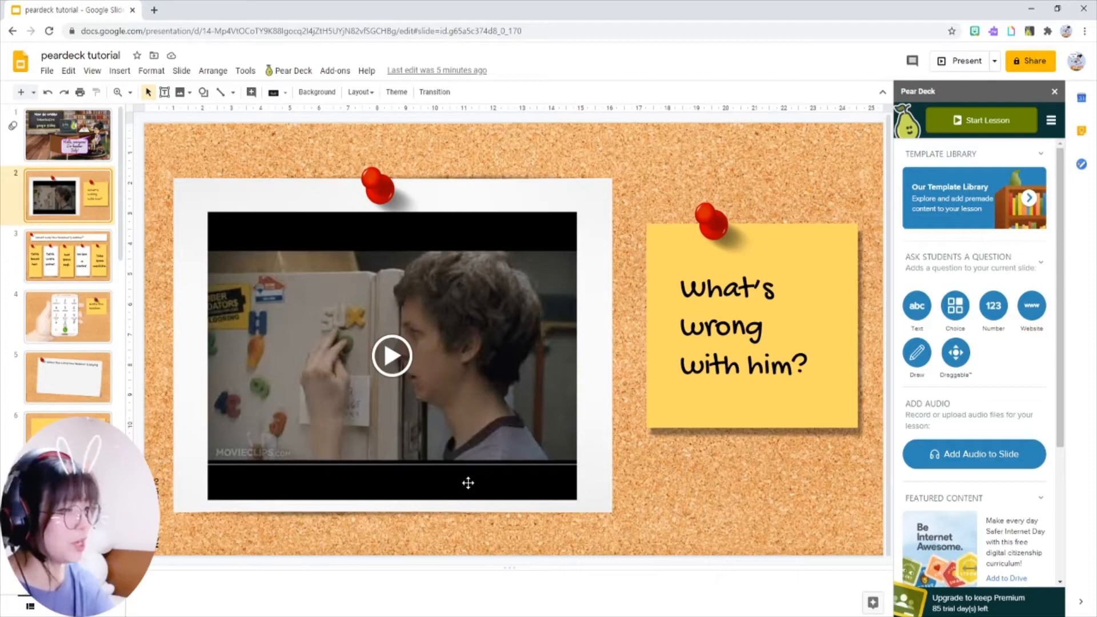
mouse_move(427, 409)
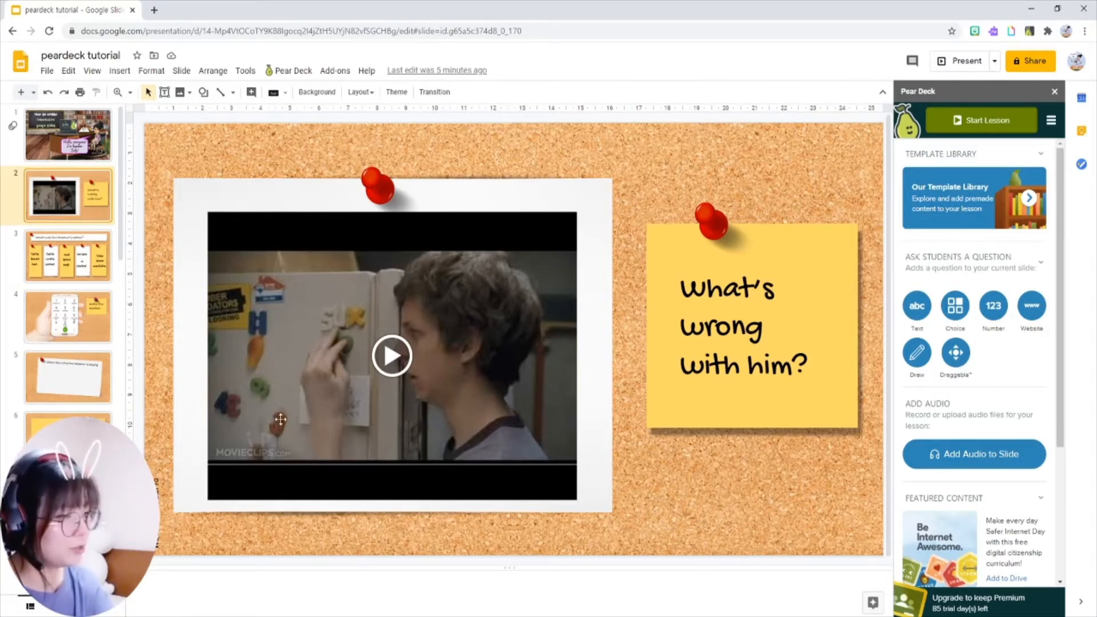
mouse_move(327, 407)
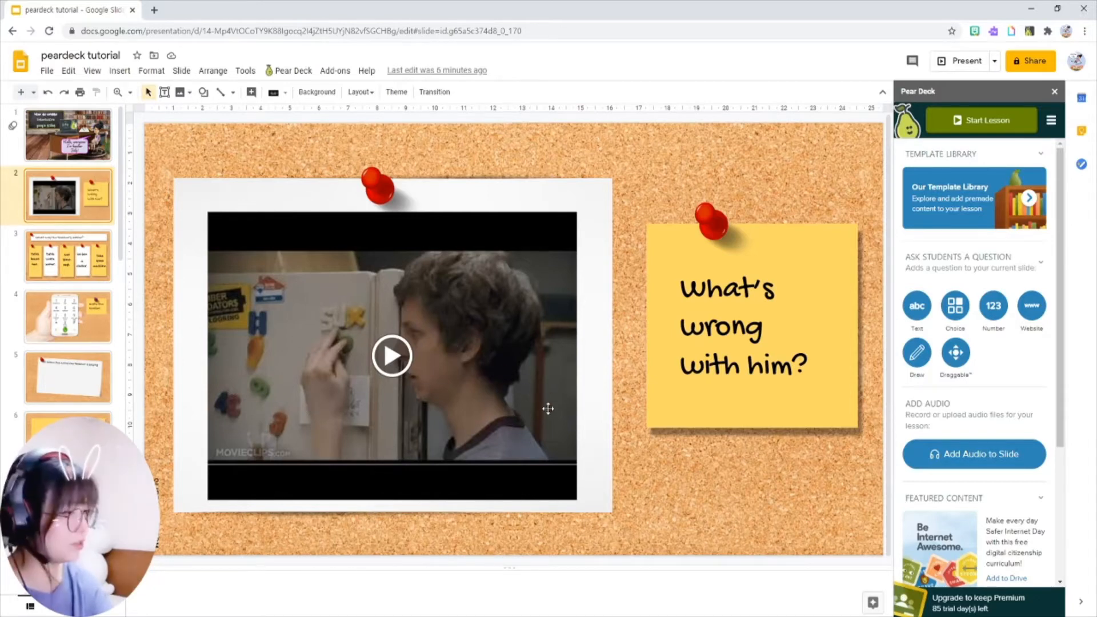
mouse_move(686, 439)
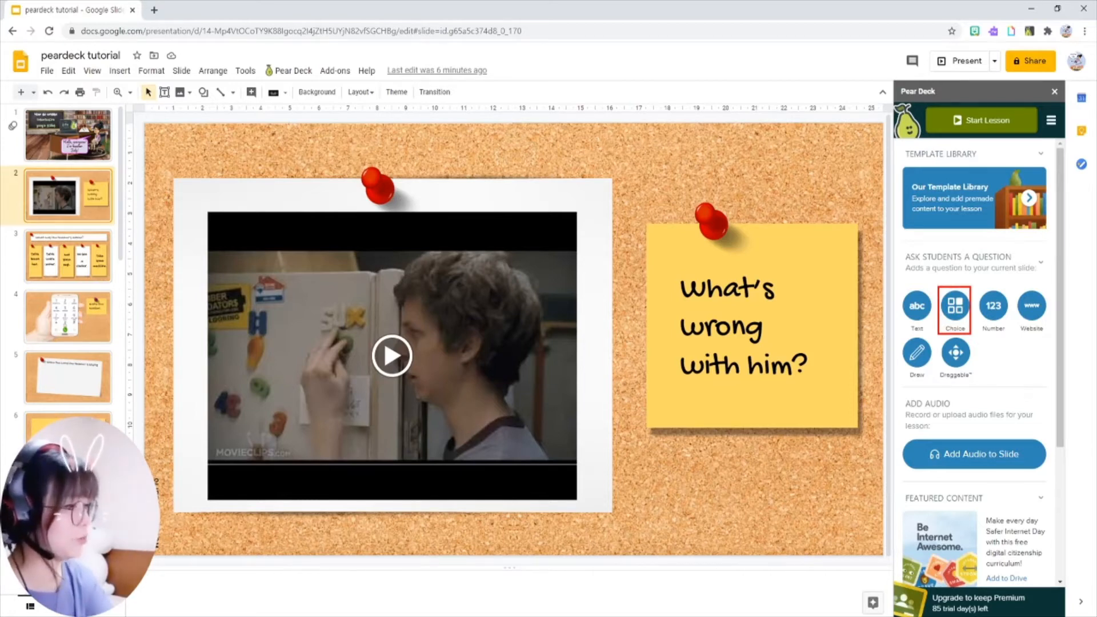
- Add a Pear Deck Choice question with options A and B both reading 'He has a headache.'
click(954, 309)
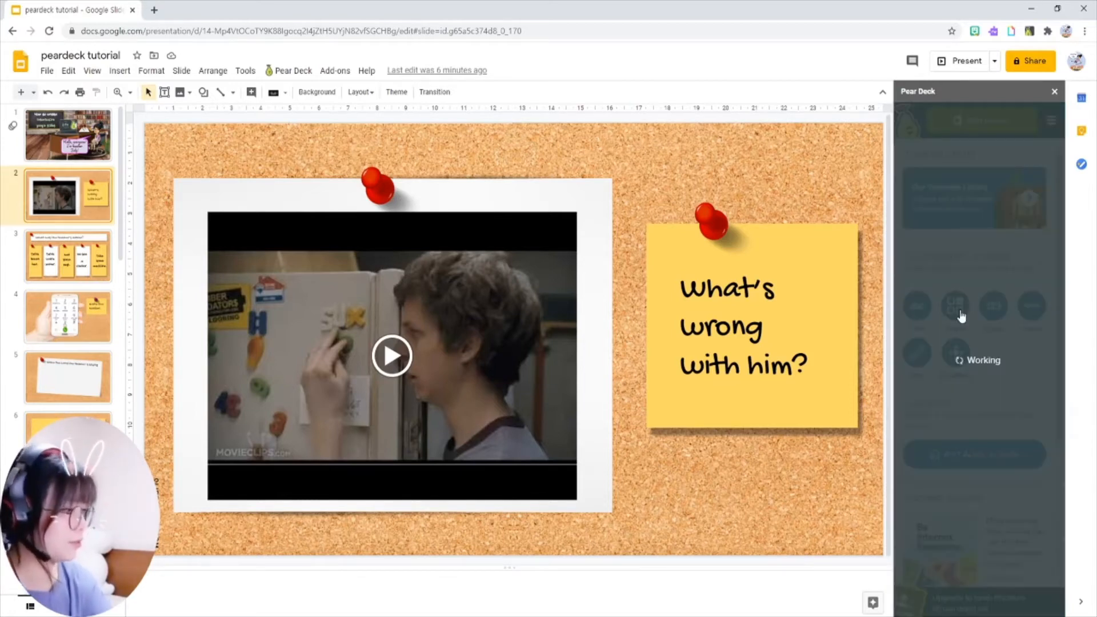
click(954, 306)
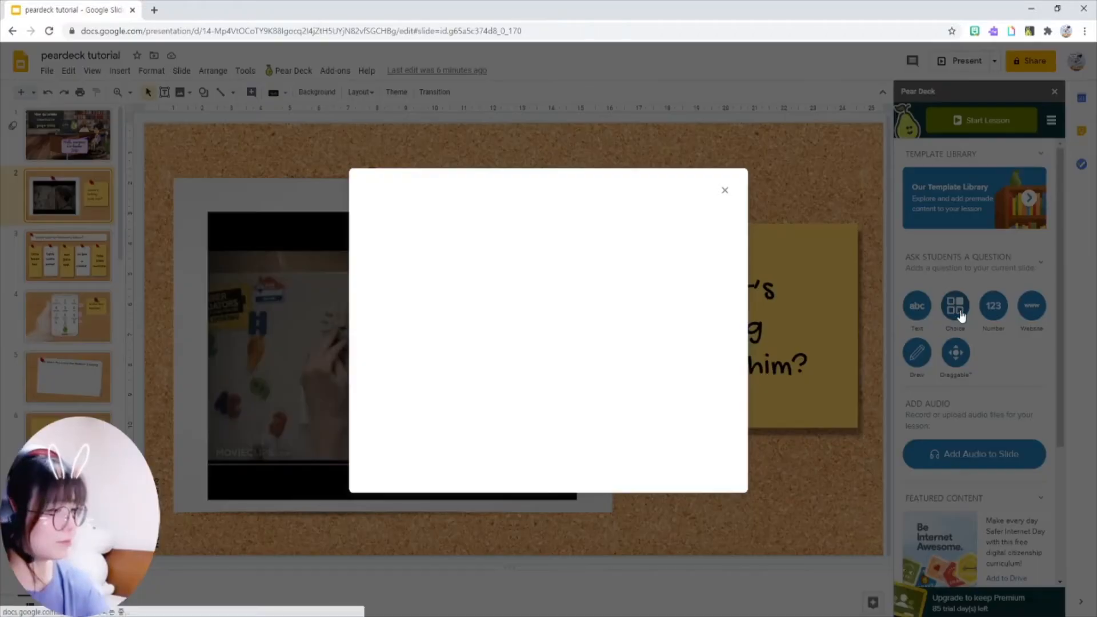
click(954, 306)
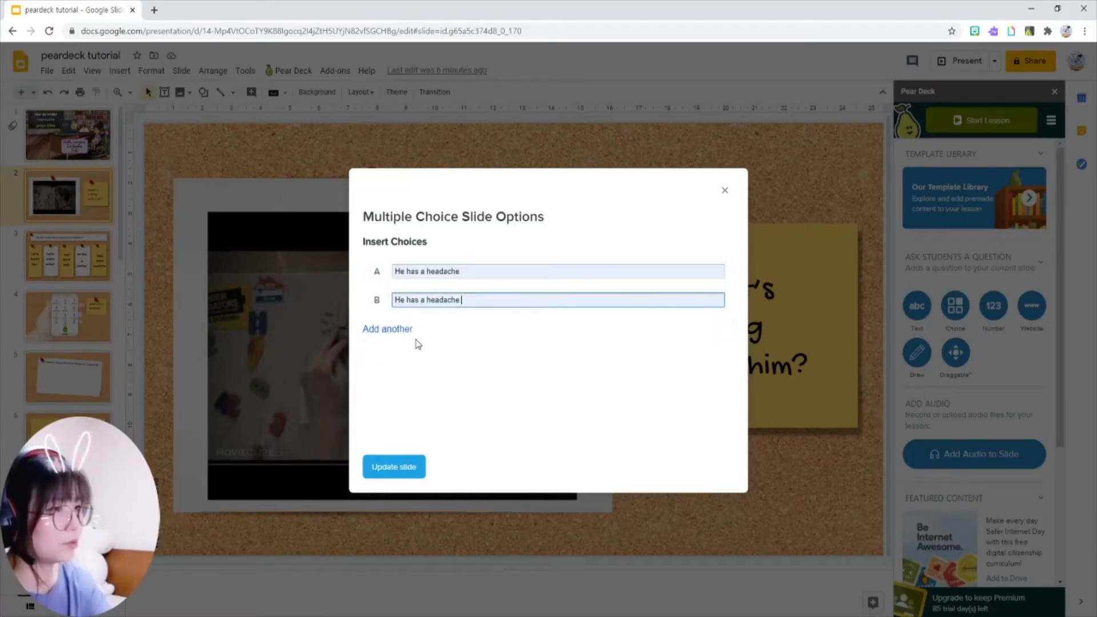
click(387, 329)
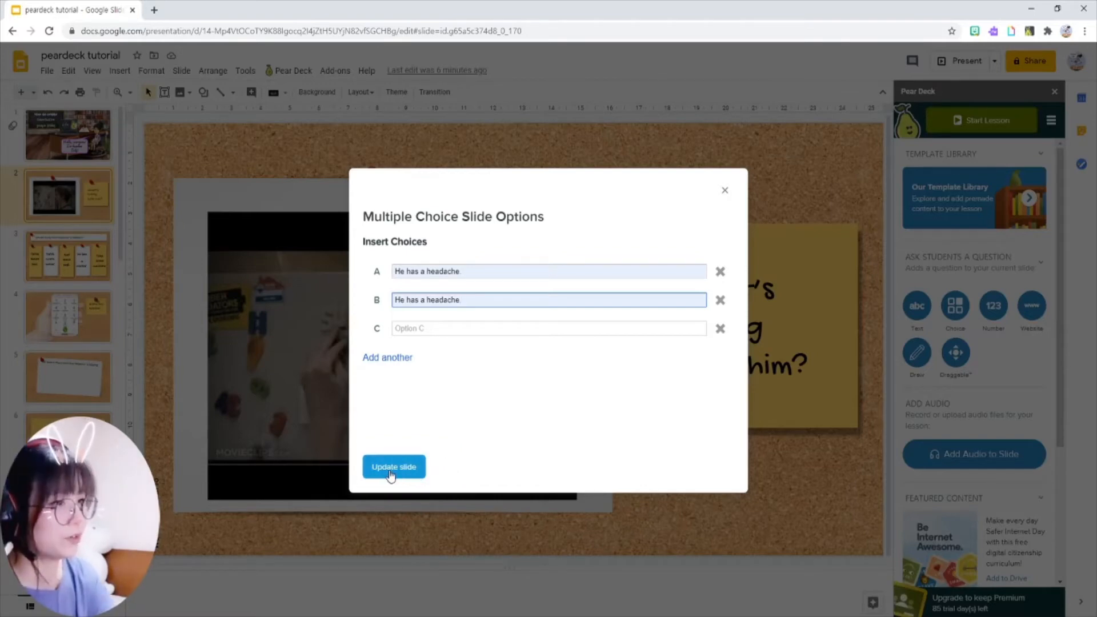
click(393, 466)
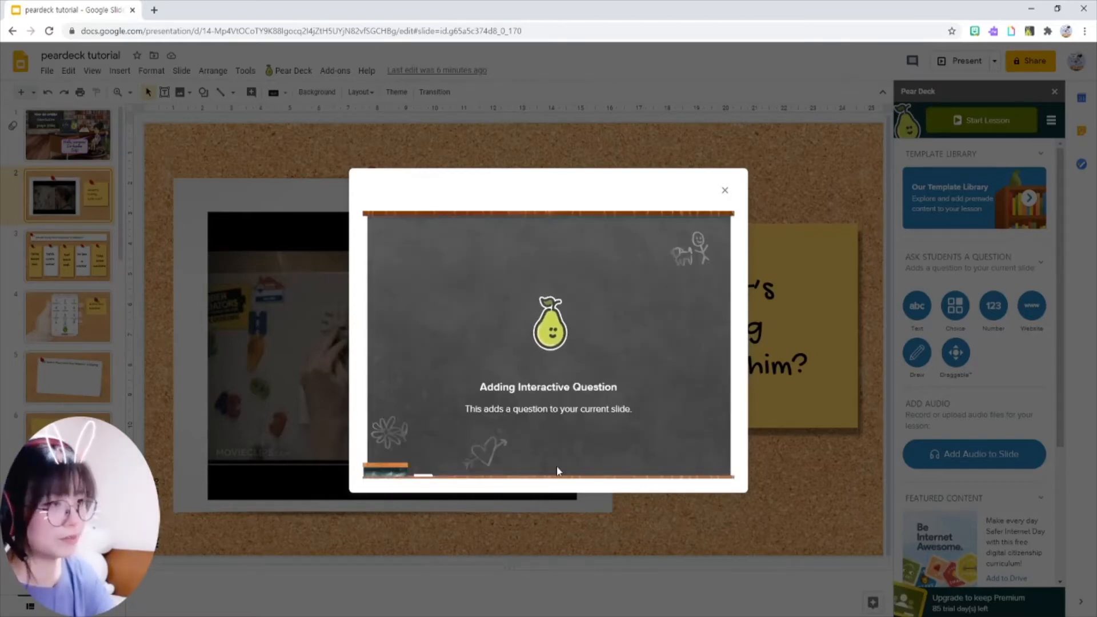
click(724, 190)
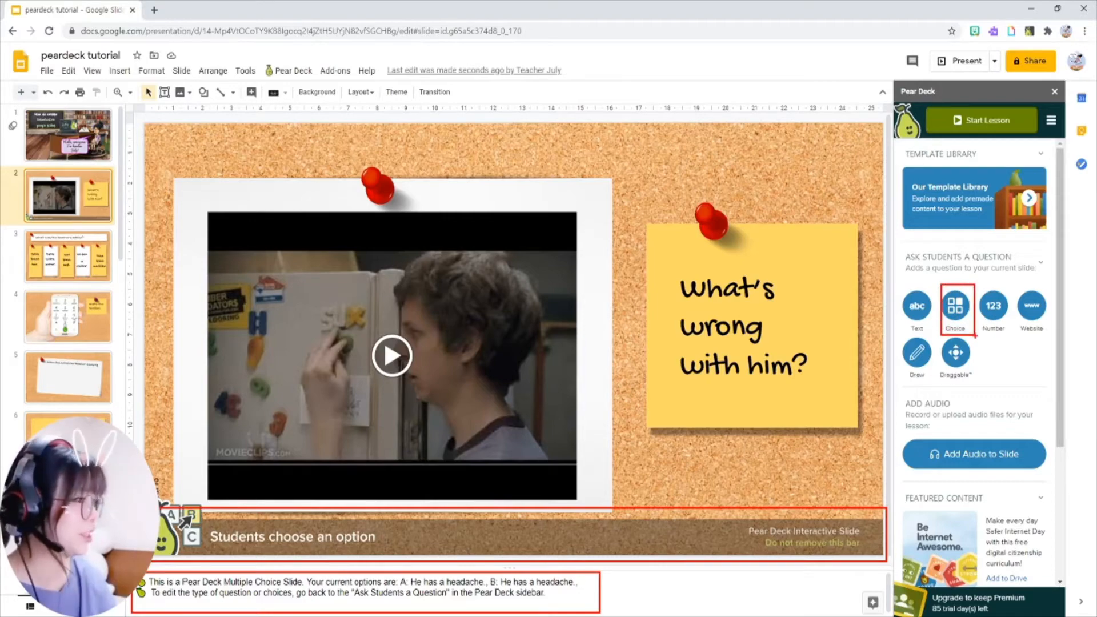
- Open slide 3, 'What was the teacher's advice?', with its five sticky notes
click(954, 307)
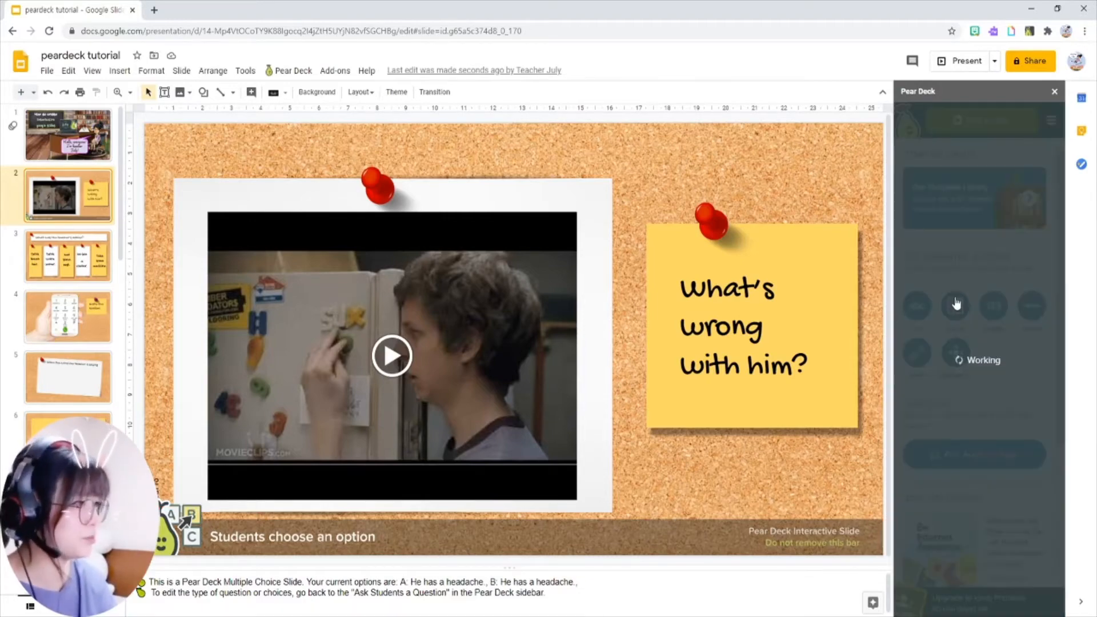
click(954, 305)
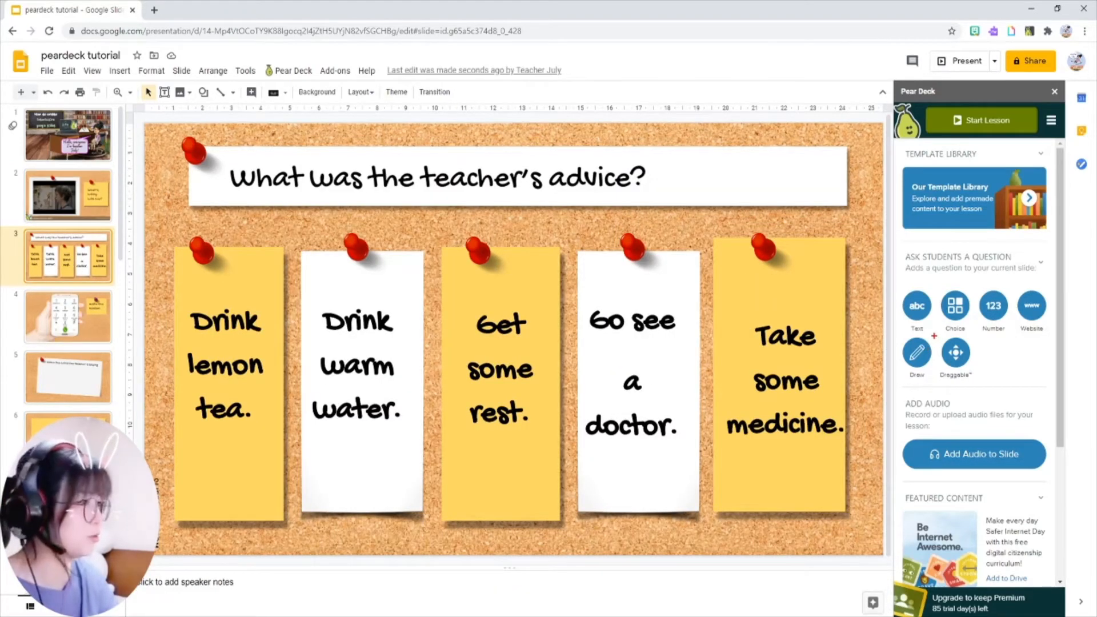
mouse_move(955, 353)
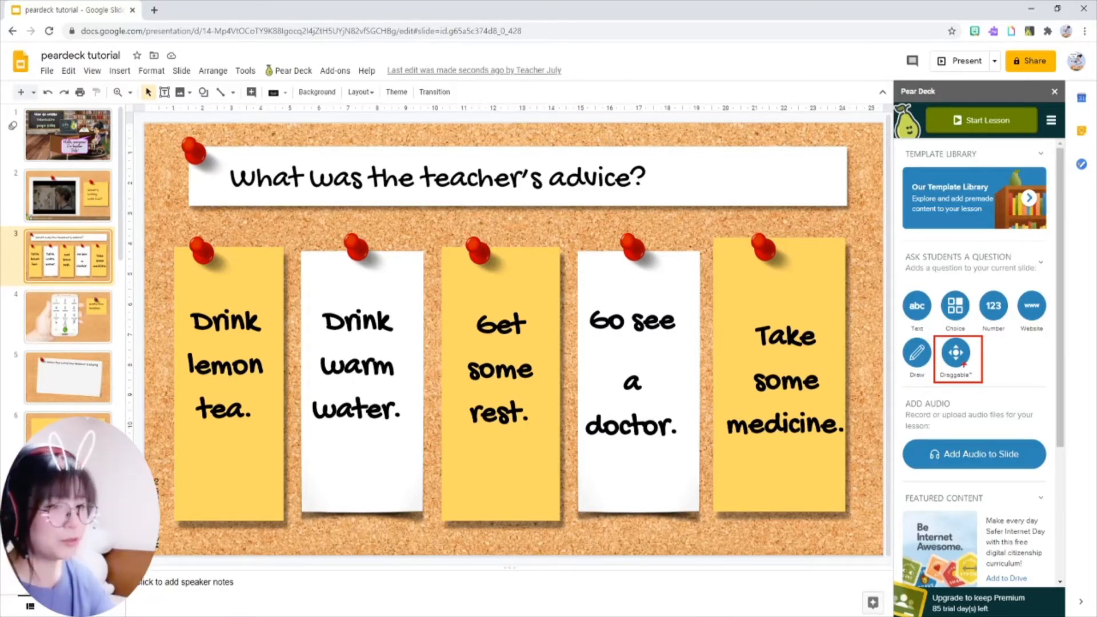
- Add a Draggable question with two enlarged heart icons, then open the phone-keypad slide
click(958, 352)
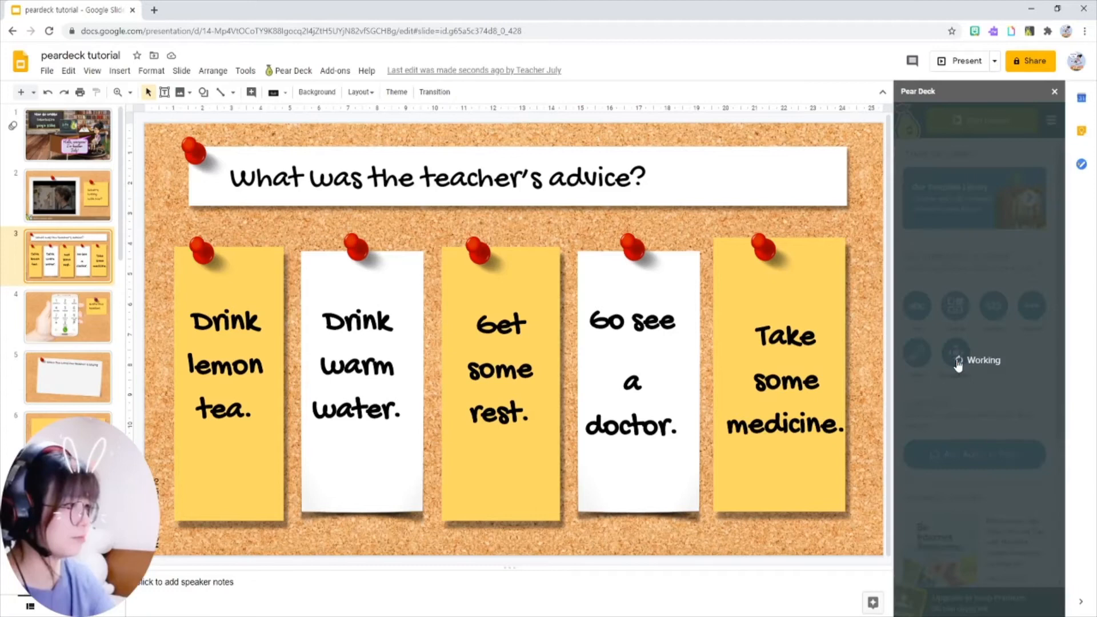
click(954, 356)
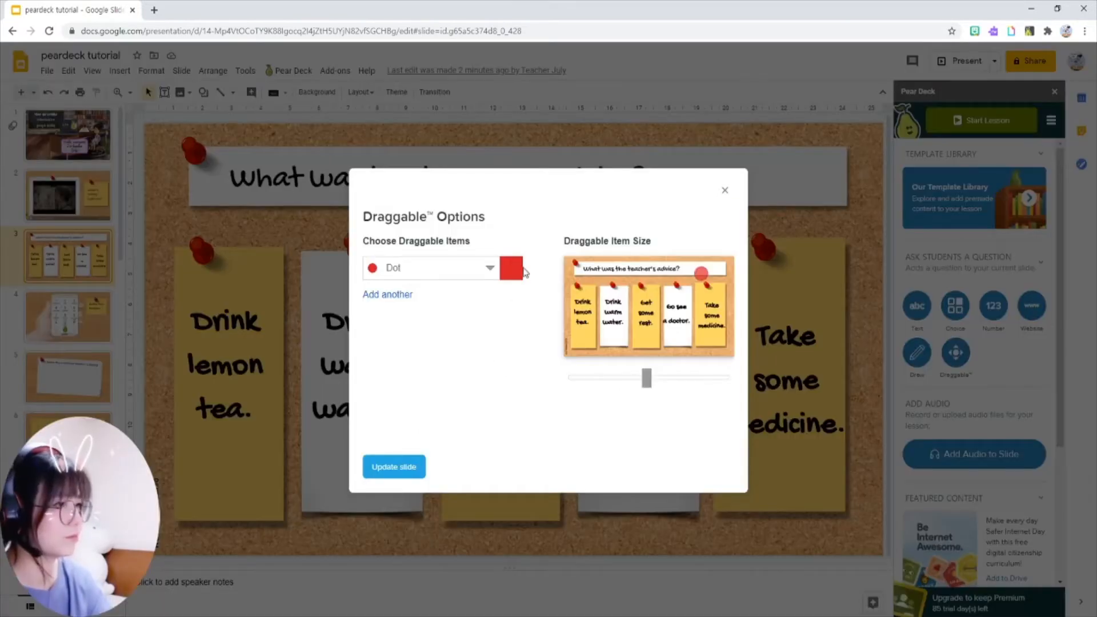
click(510, 268)
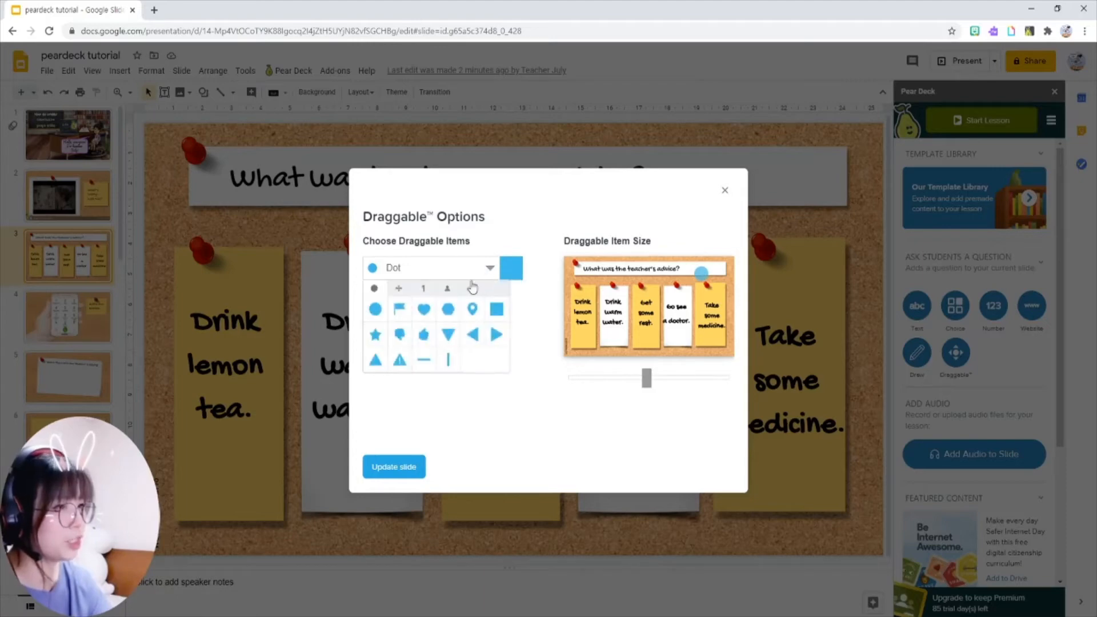
click(423, 309)
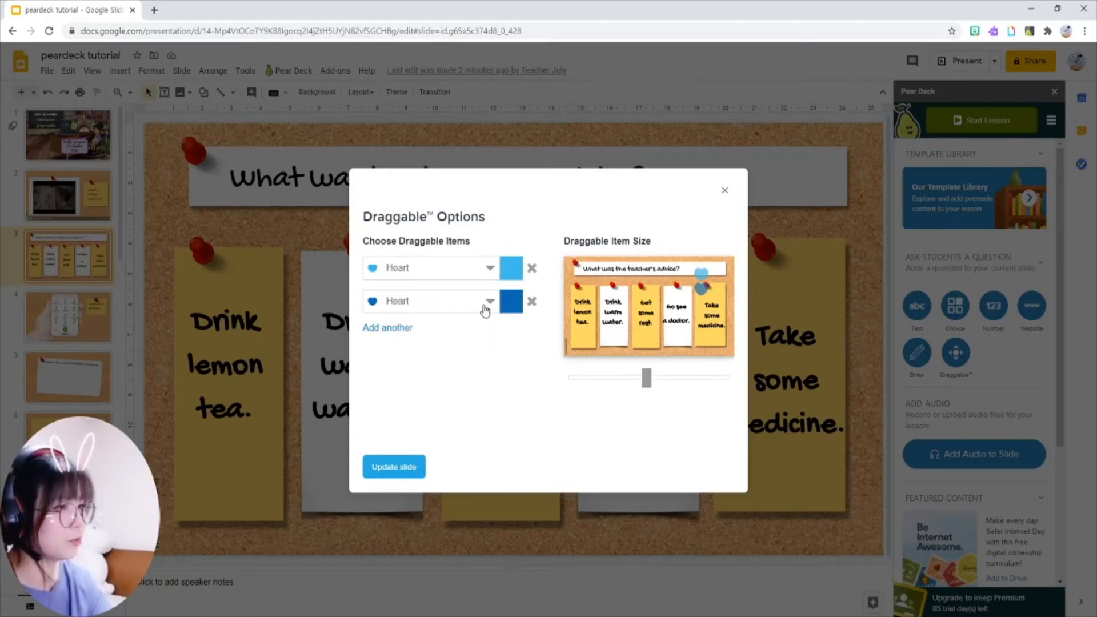
mouse_move(602, 386)
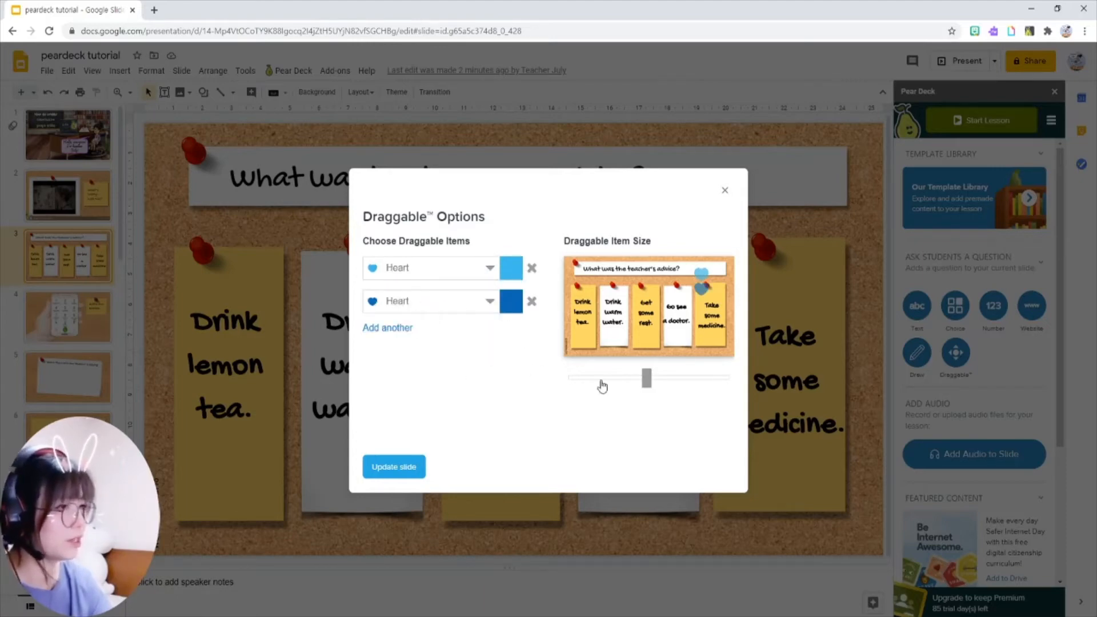
drag(645, 377, 707, 377)
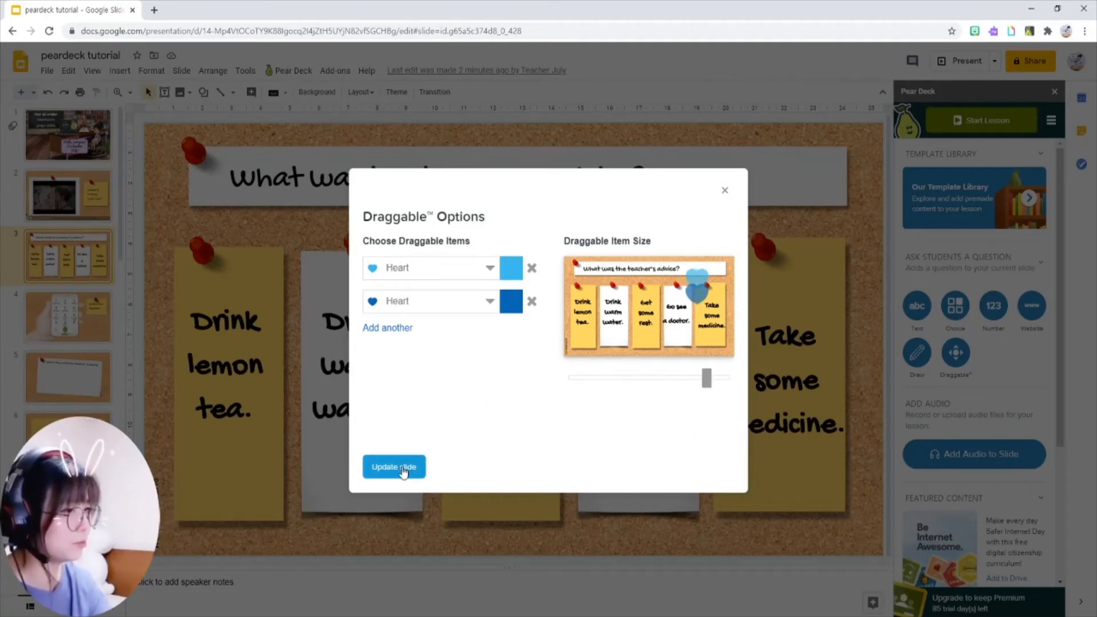
click(393, 467)
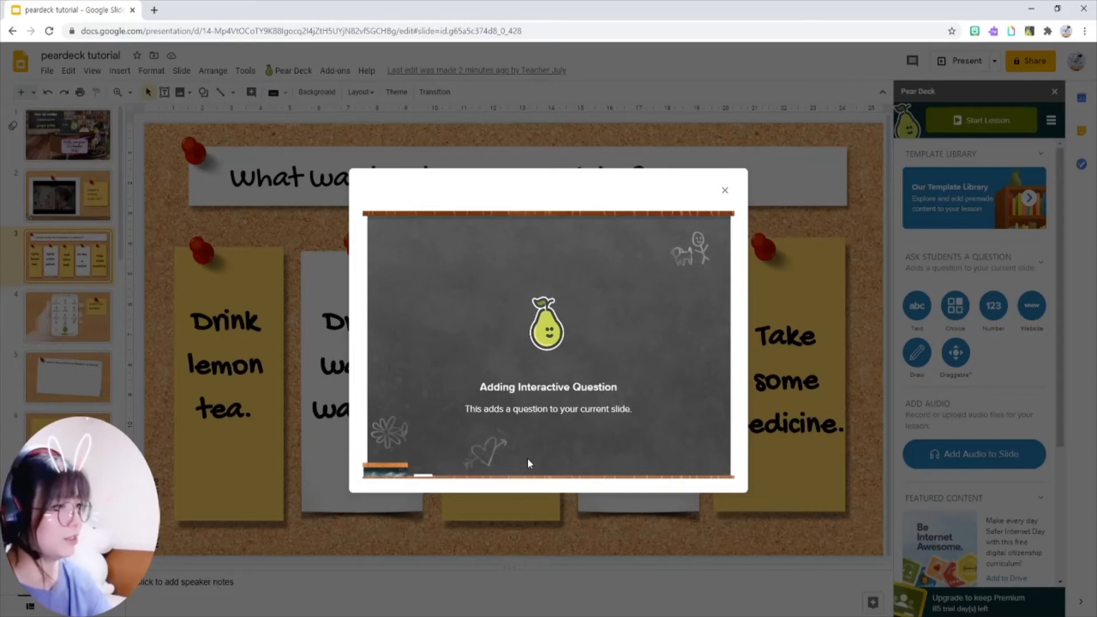
click(724, 190)
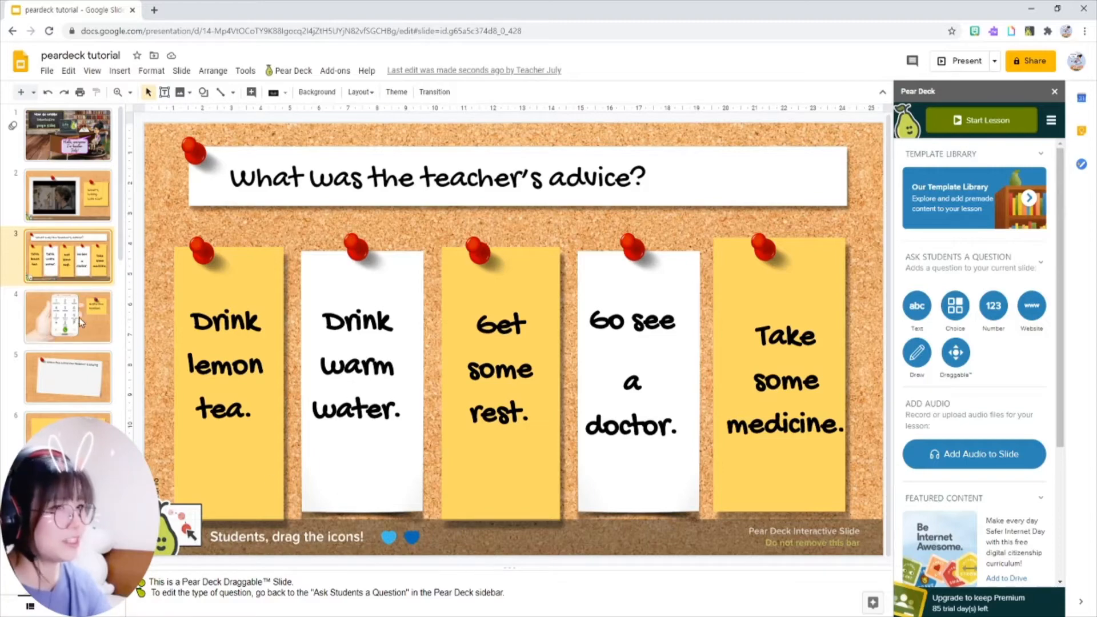
click(68, 315)
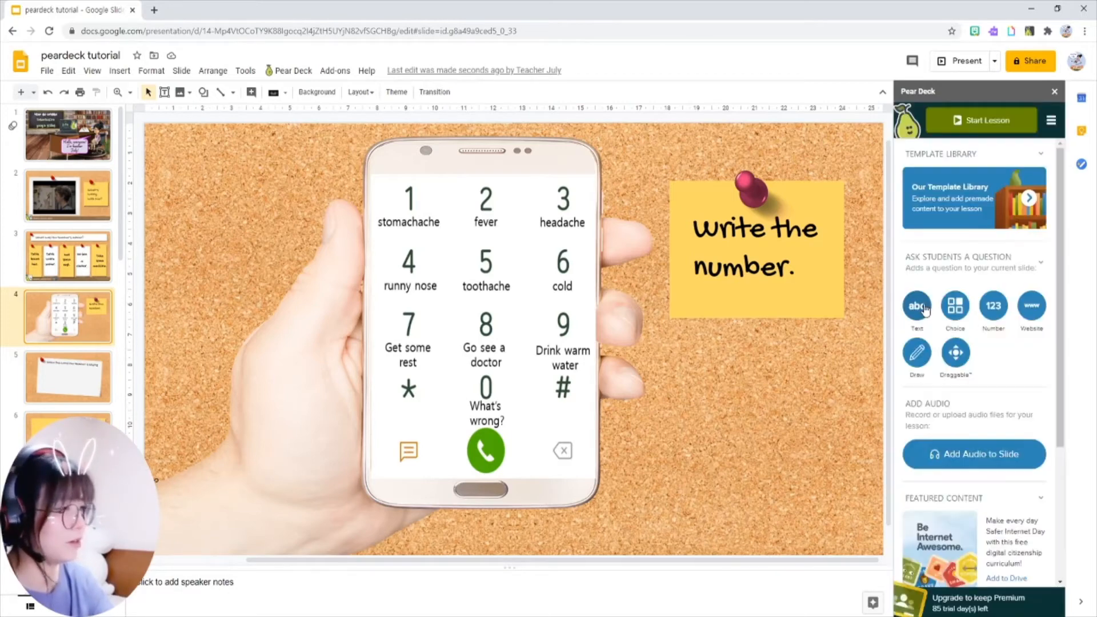
- Add a Pear Deck Text question to the phone-keypad slide, then open slide 5
click(916, 306)
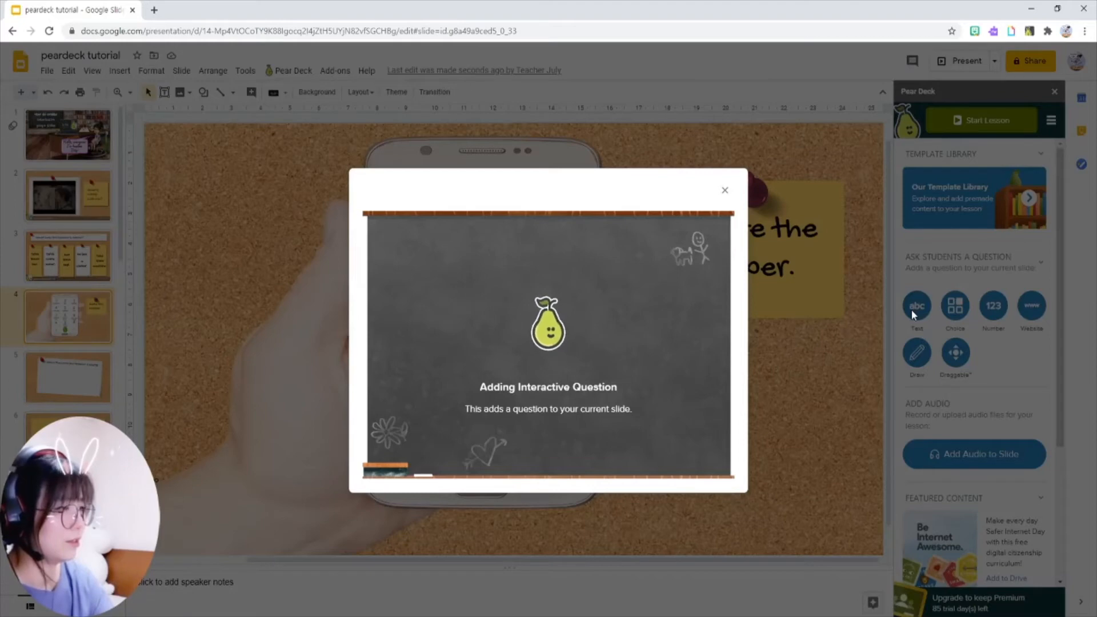
click(723, 189)
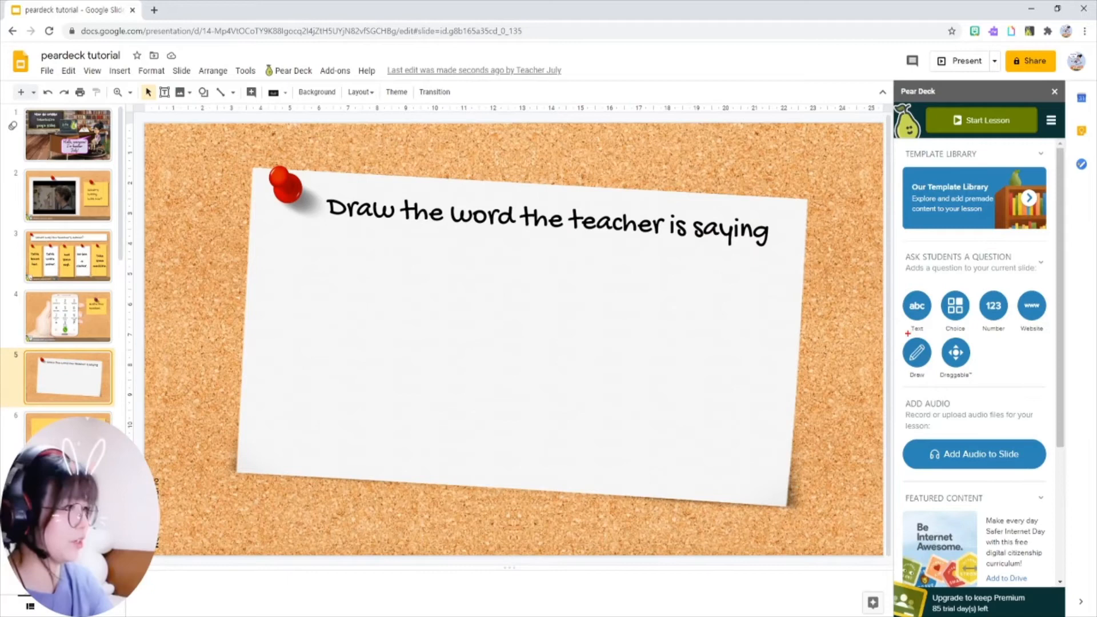
- Add a Pear Deck Draw question to the 'Draw the word the teacher is saying' slide
click(915, 351)
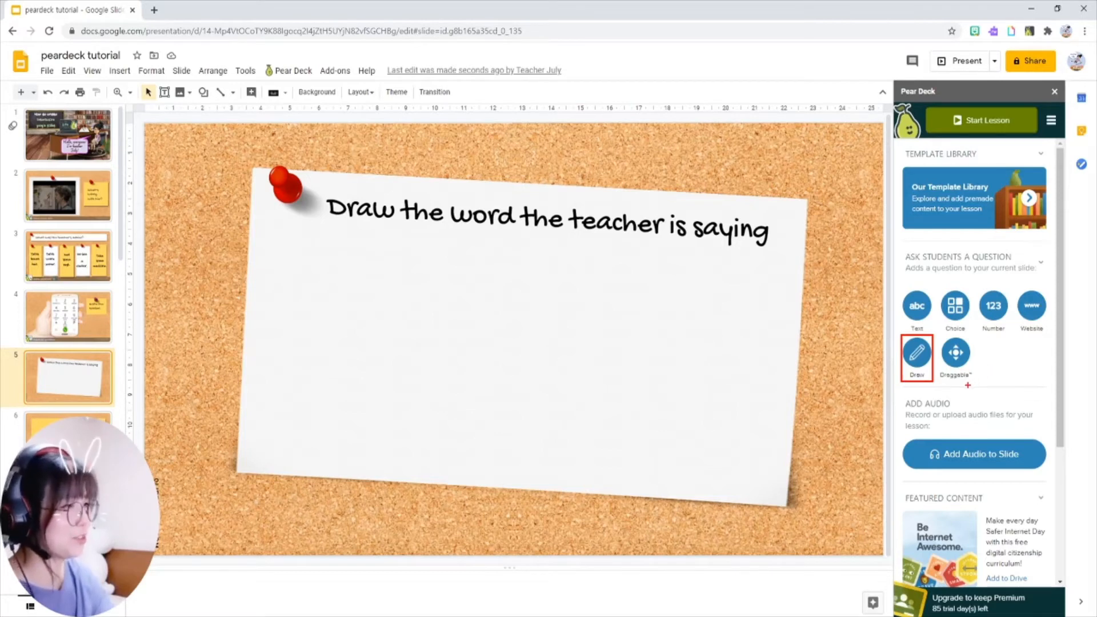
click(915, 351)
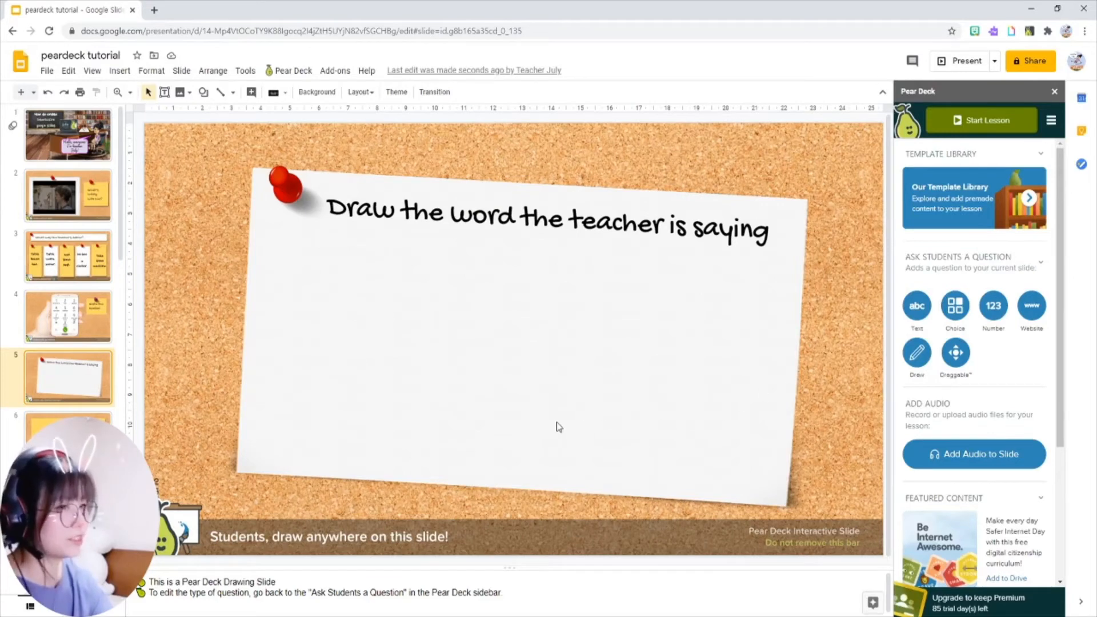
mouse_move(333, 428)
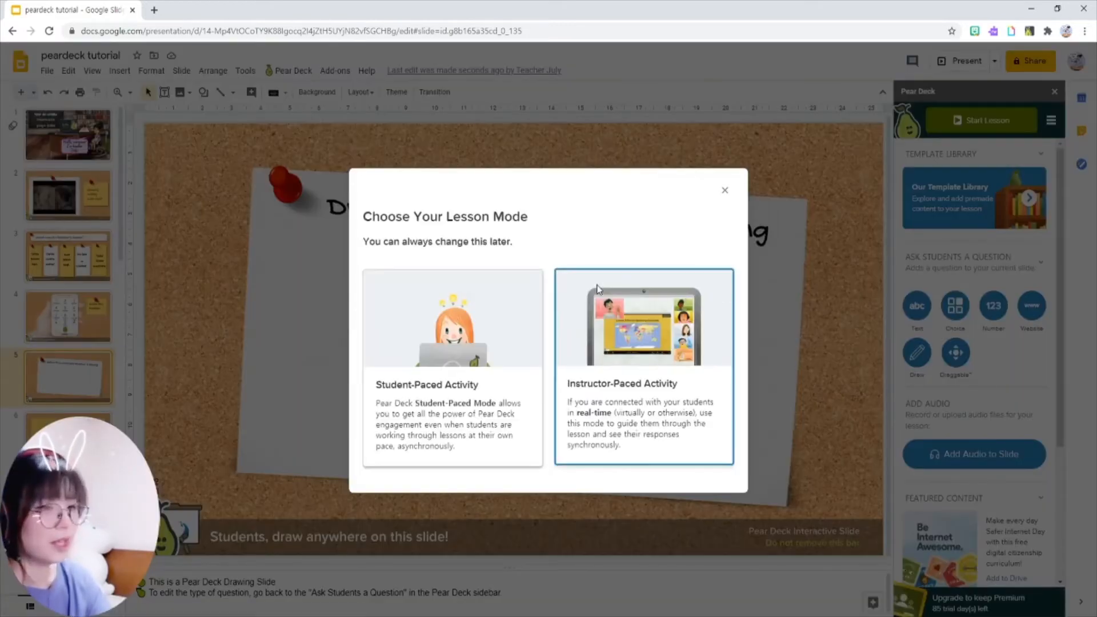
- Launch the lesson in Instructor-Paced Activity mode
click(452, 367)
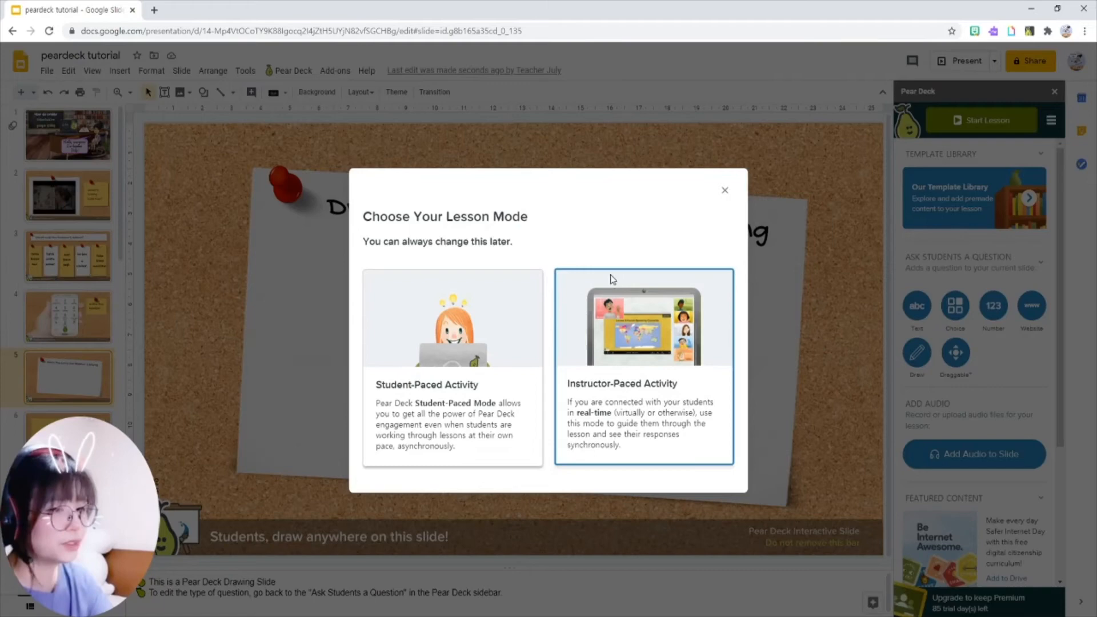
click(643, 367)
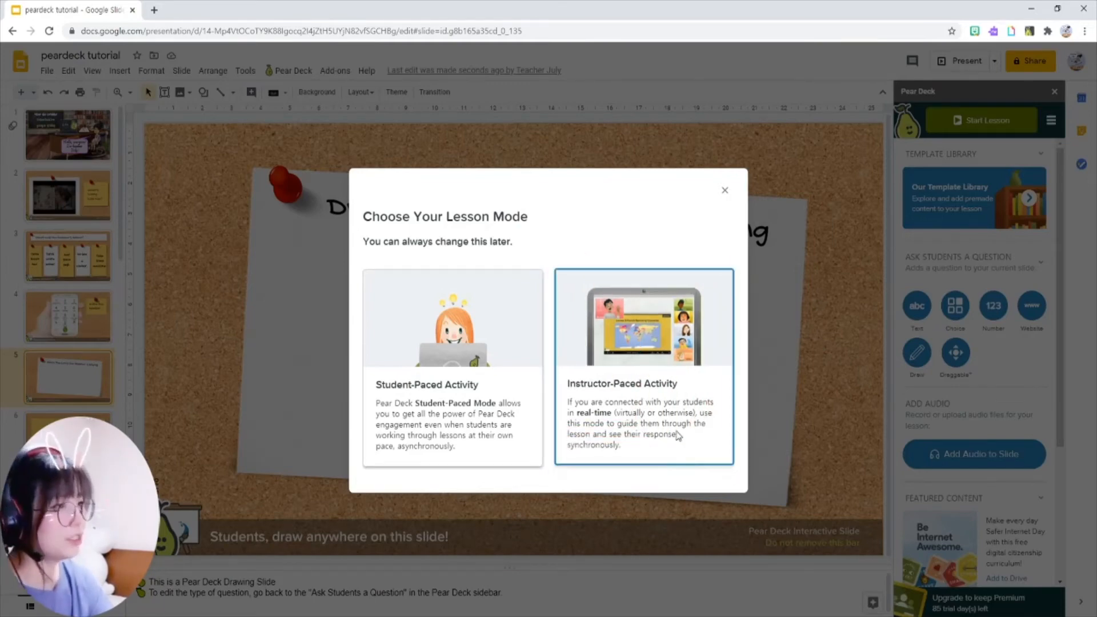
click(641, 368)
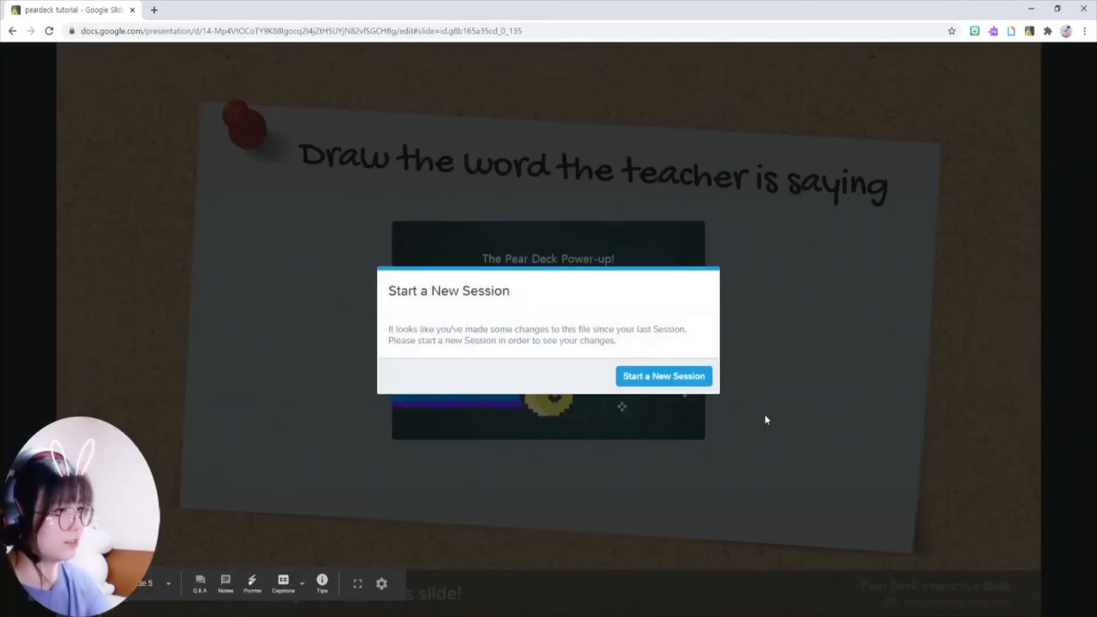
- Start a new session with join code fbeys, then dismiss and minimize the Teacher Dashboard
click(662, 376)
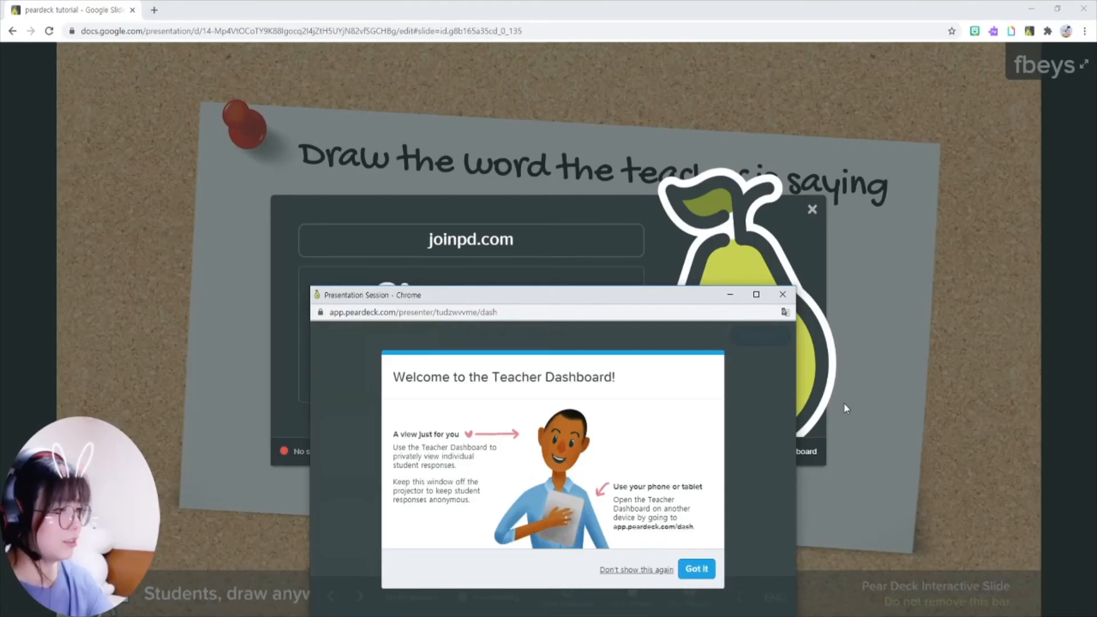
mouse_move(710, 476)
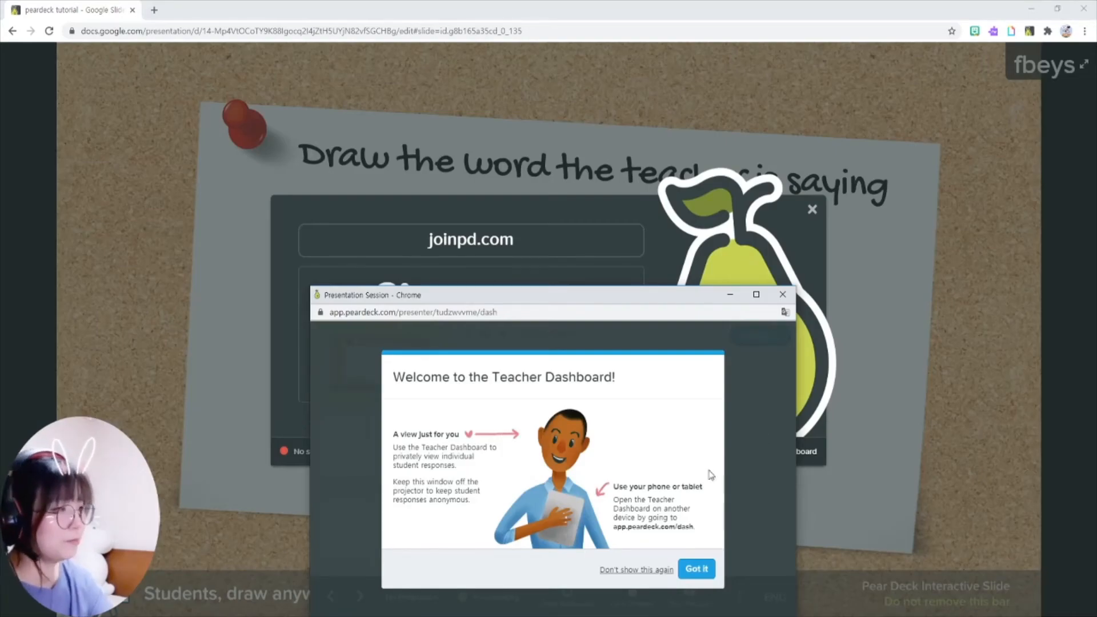
mouse_move(672, 548)
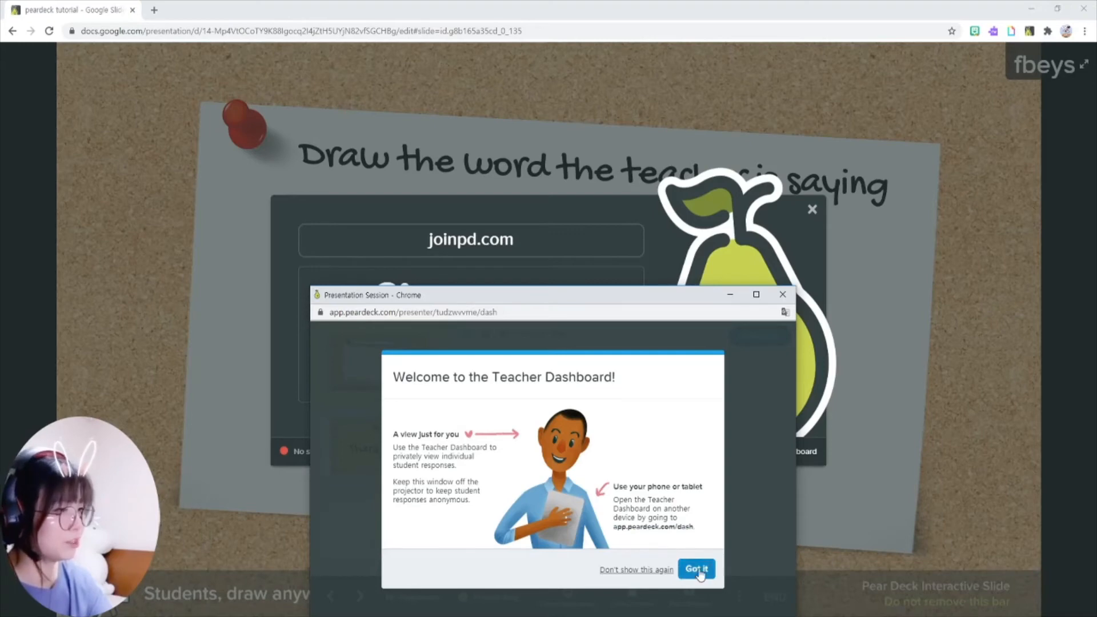
click(695, 568)
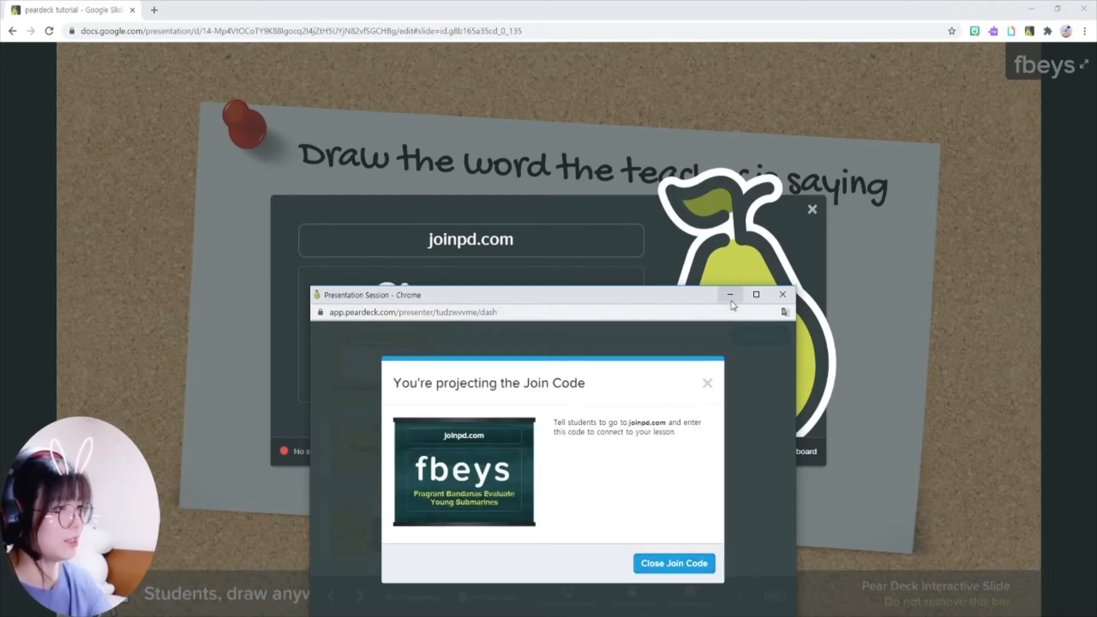
click(672, 564)
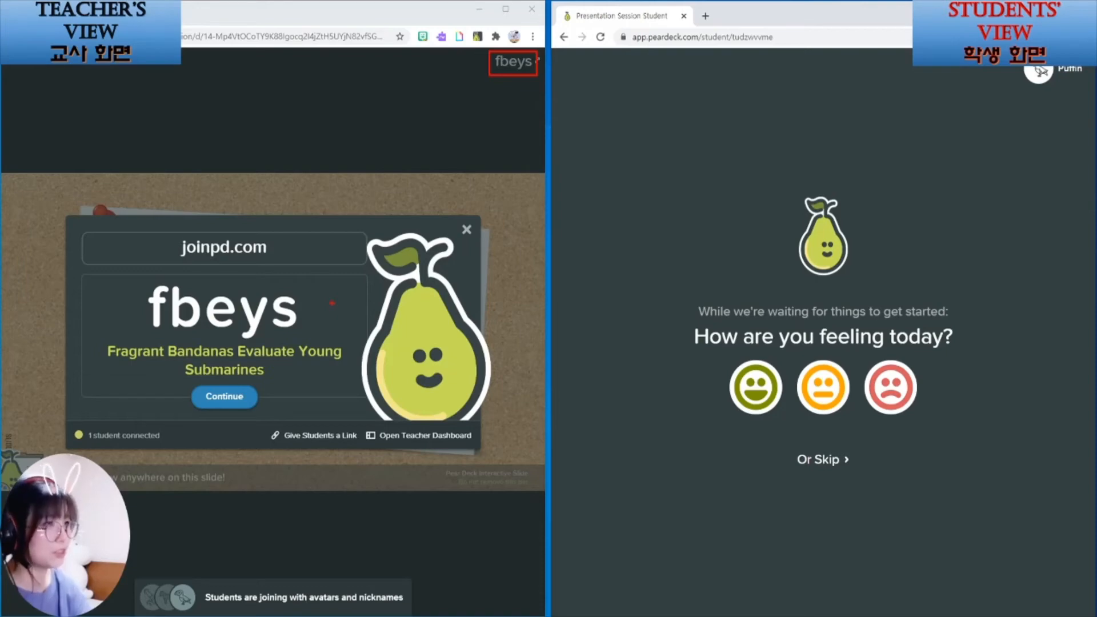
- Begin the lesson, answer 'He has a headache.' as the student, and show responses
click(224, 396)
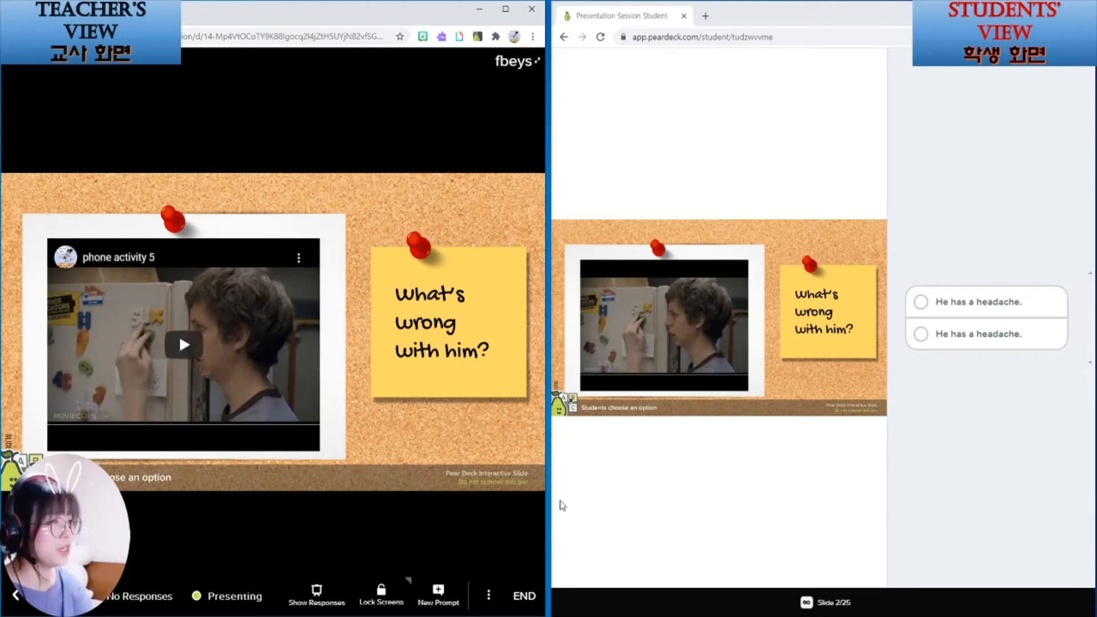
mouse_move(991, 459)
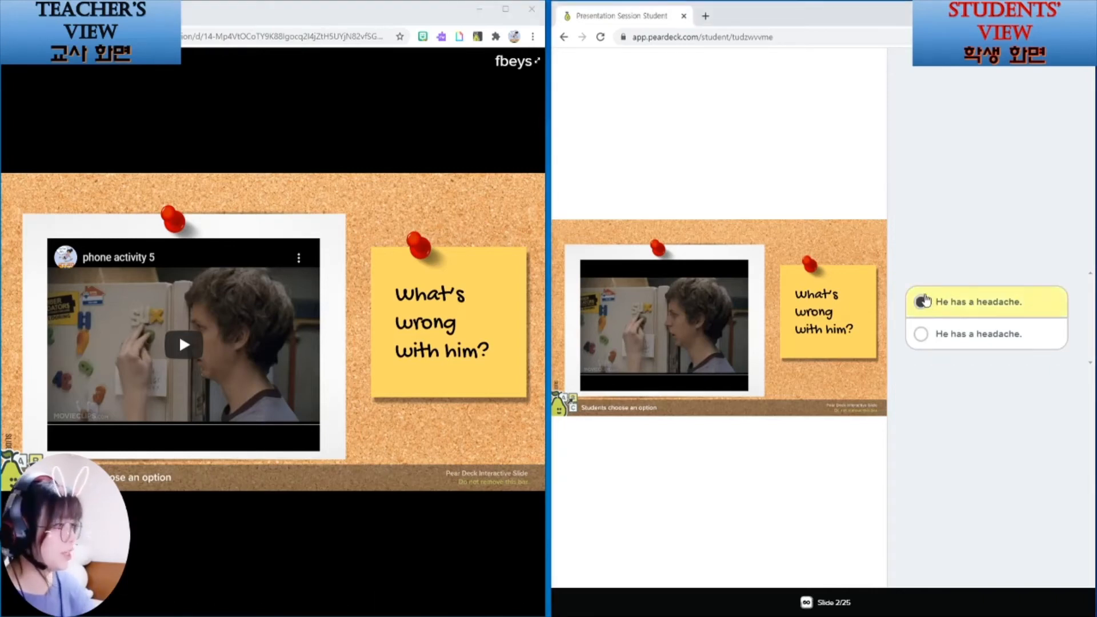
click(919, 302)
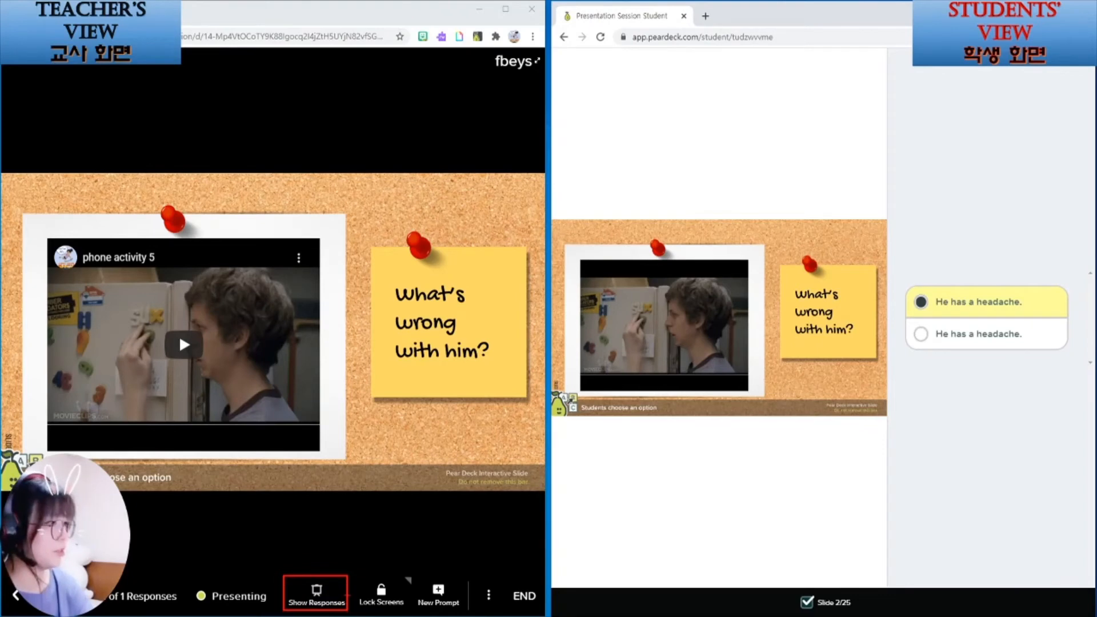
click(315, 595)
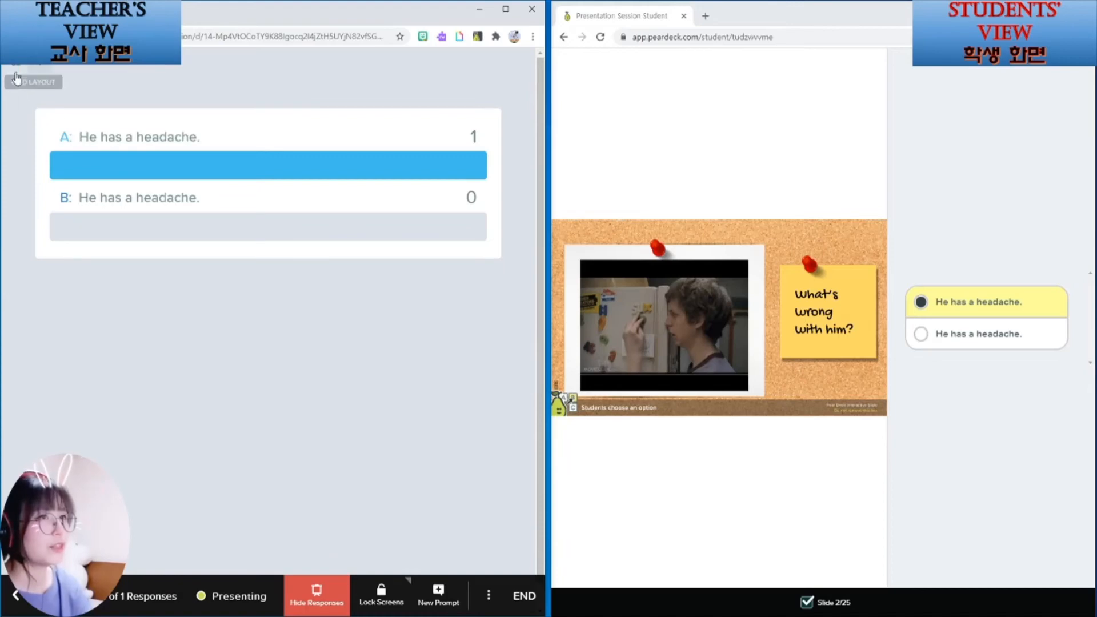
mouse_move(180, 84)
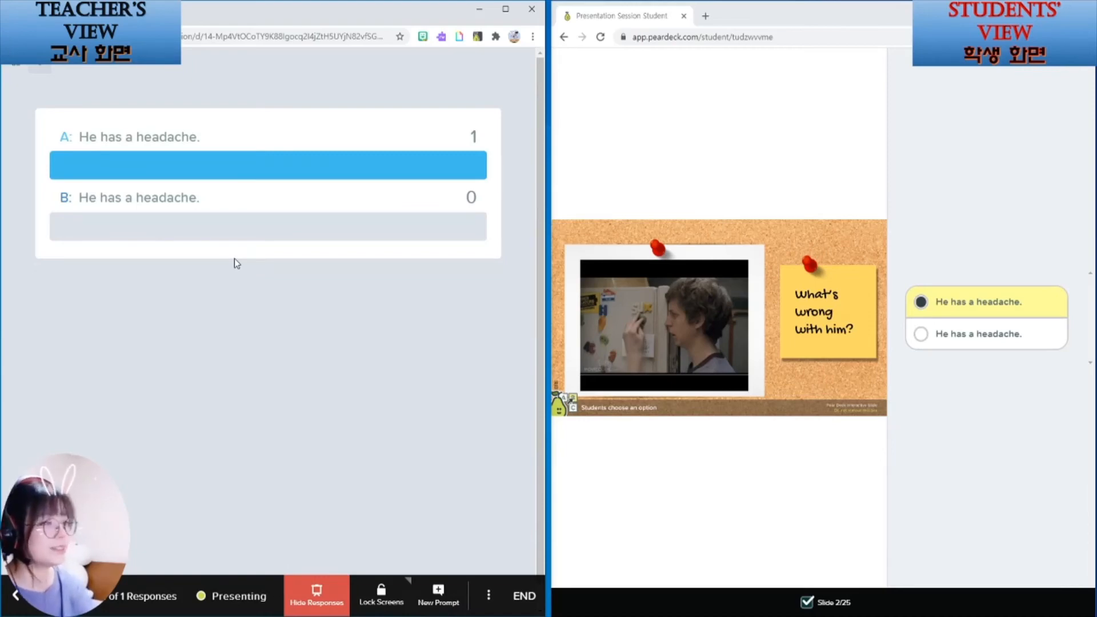
- On the drag slide, place hearts on Go see a doctor and Get some rest, then show responses
click(316, 595)
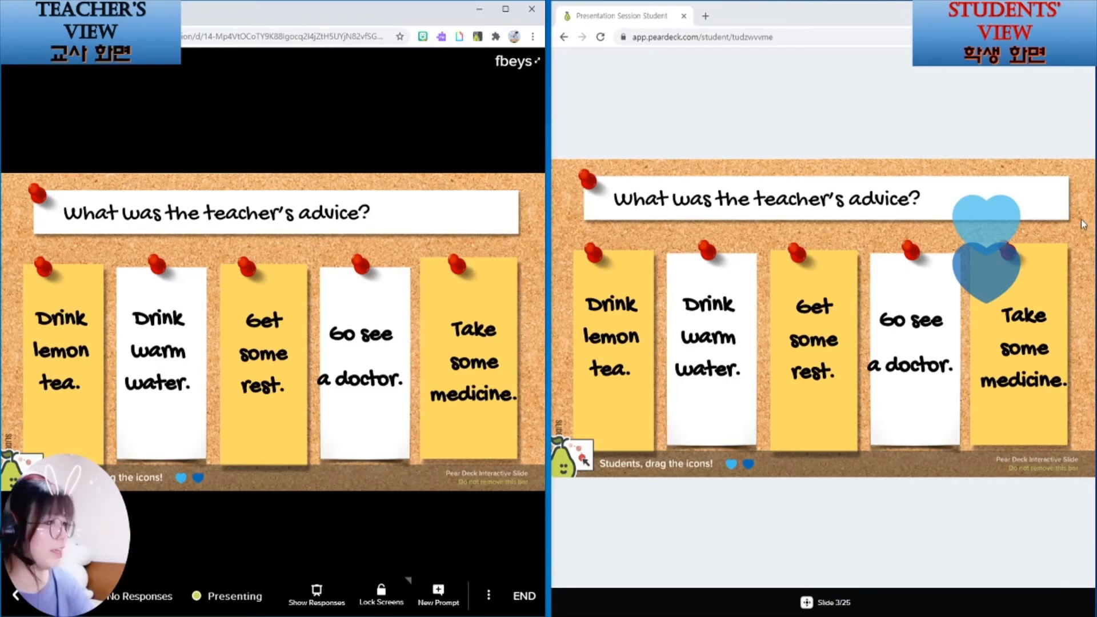
mouse_move(1007, 185)
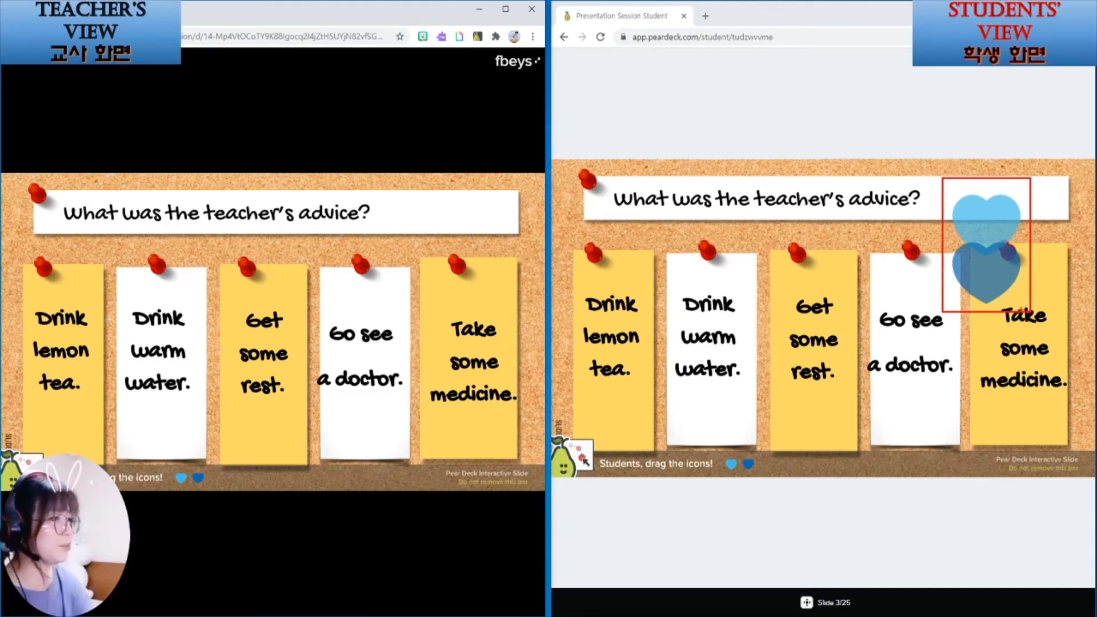
drag(986, 241, 913, 322)
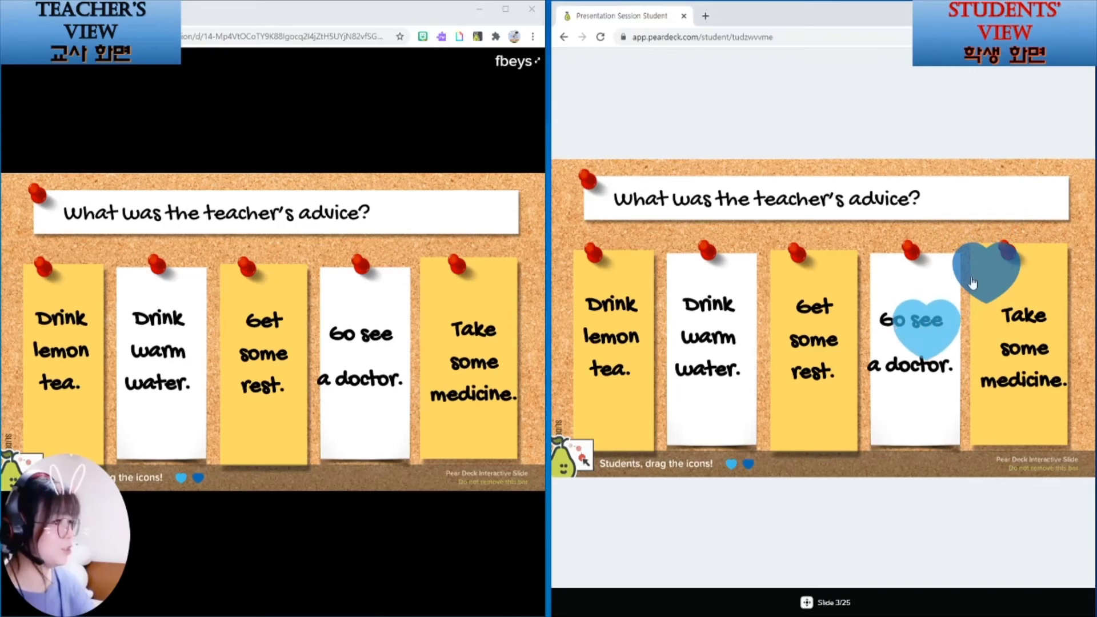
drag(986, 273, 813, 342)
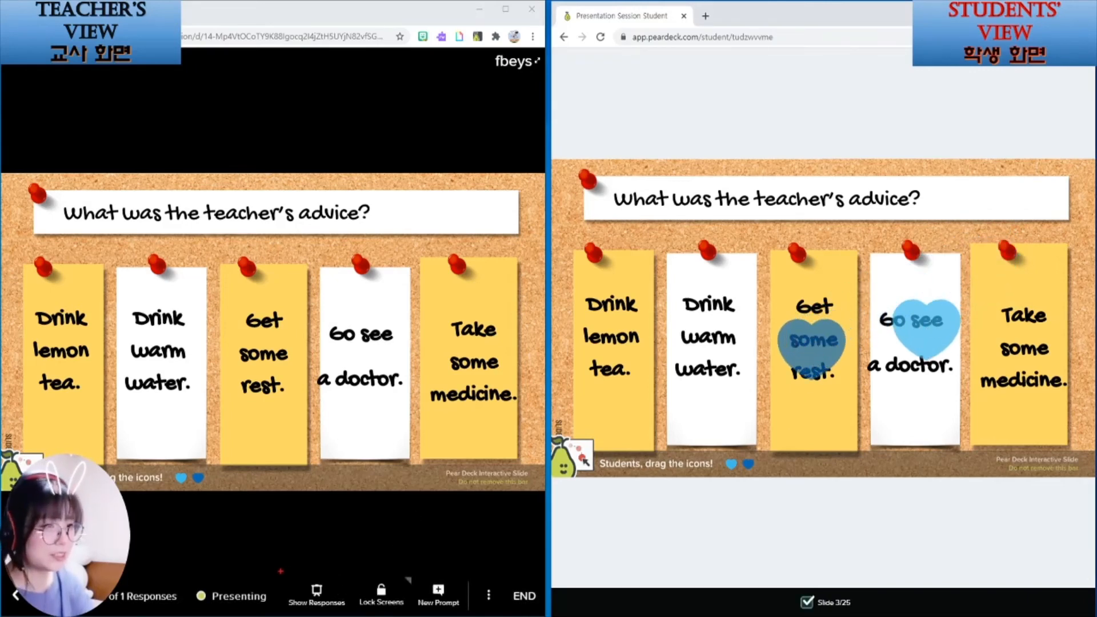
click(315, 595)
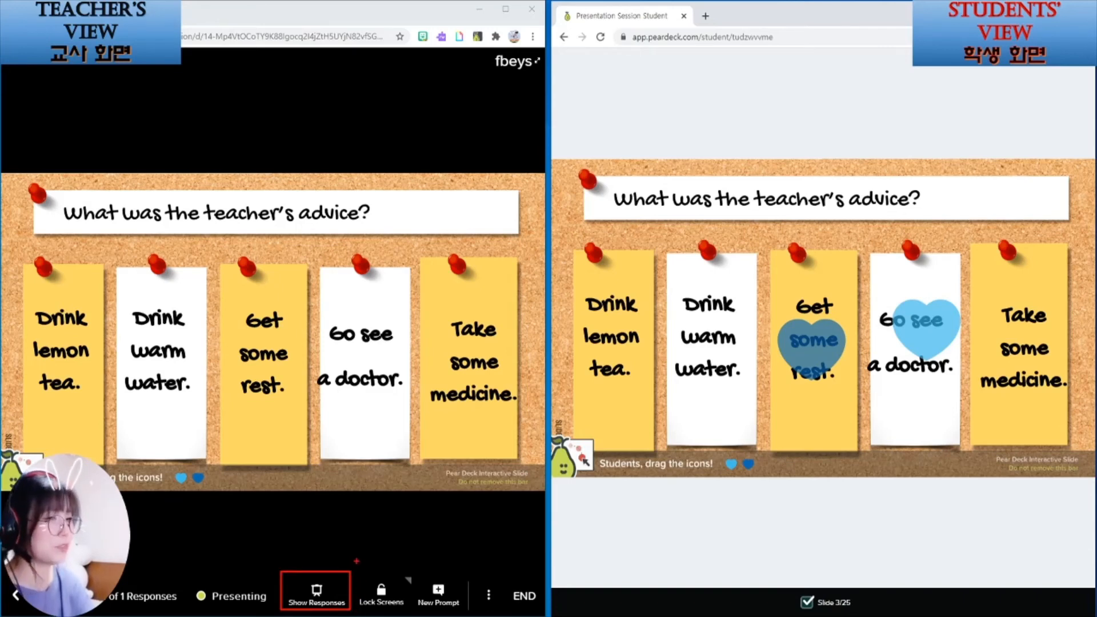
click(315, 595)
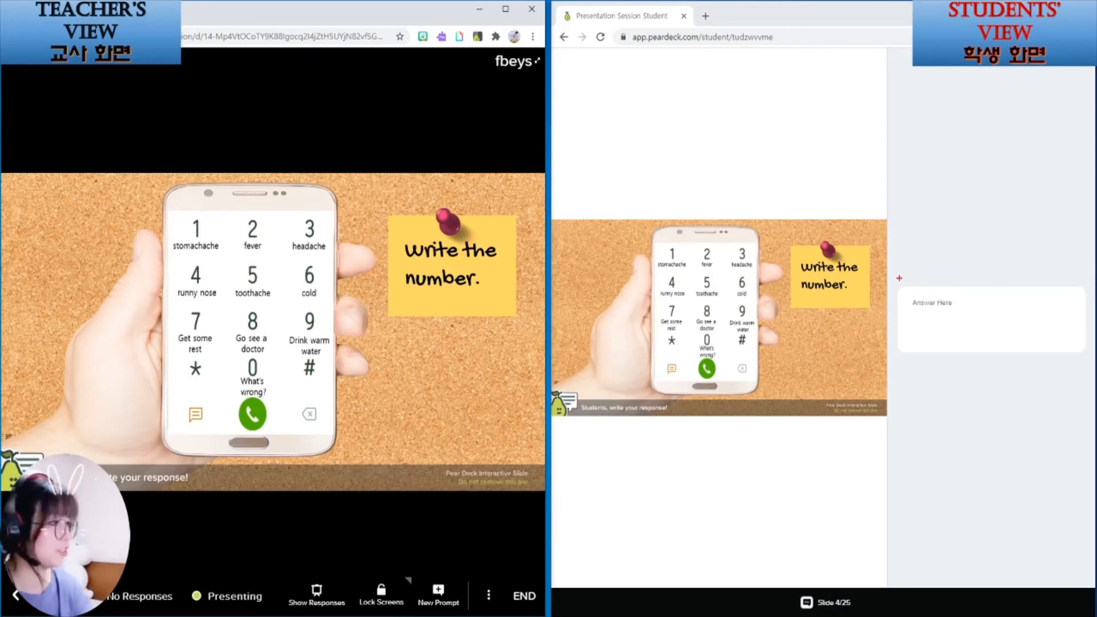
- Submit 234 as the student's number answer and show the class responses
click(990, 322)
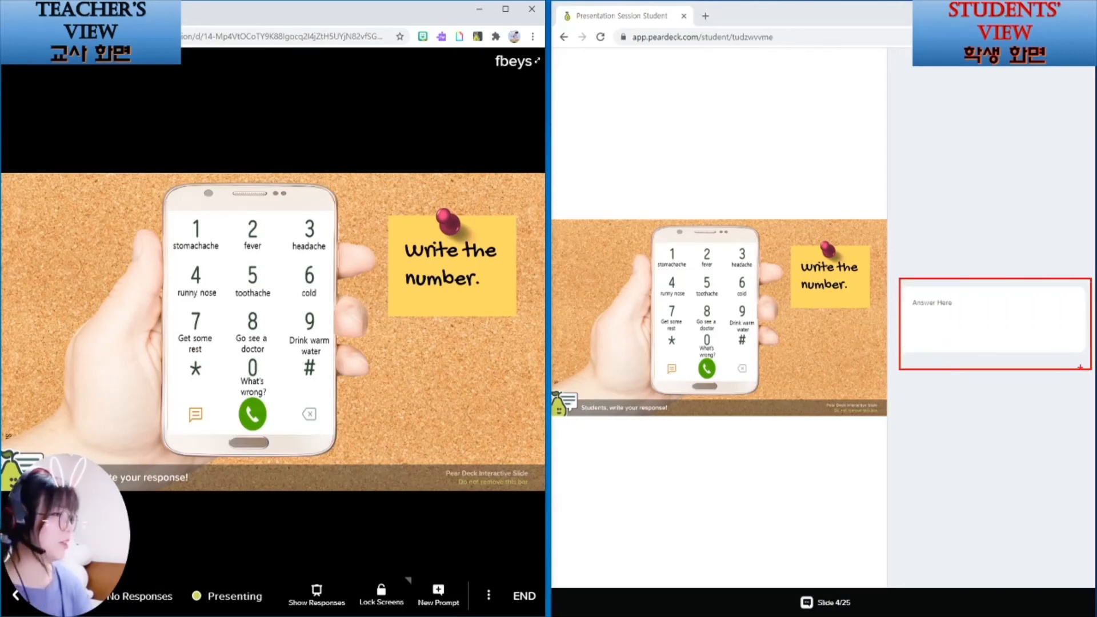
text(234-5678)
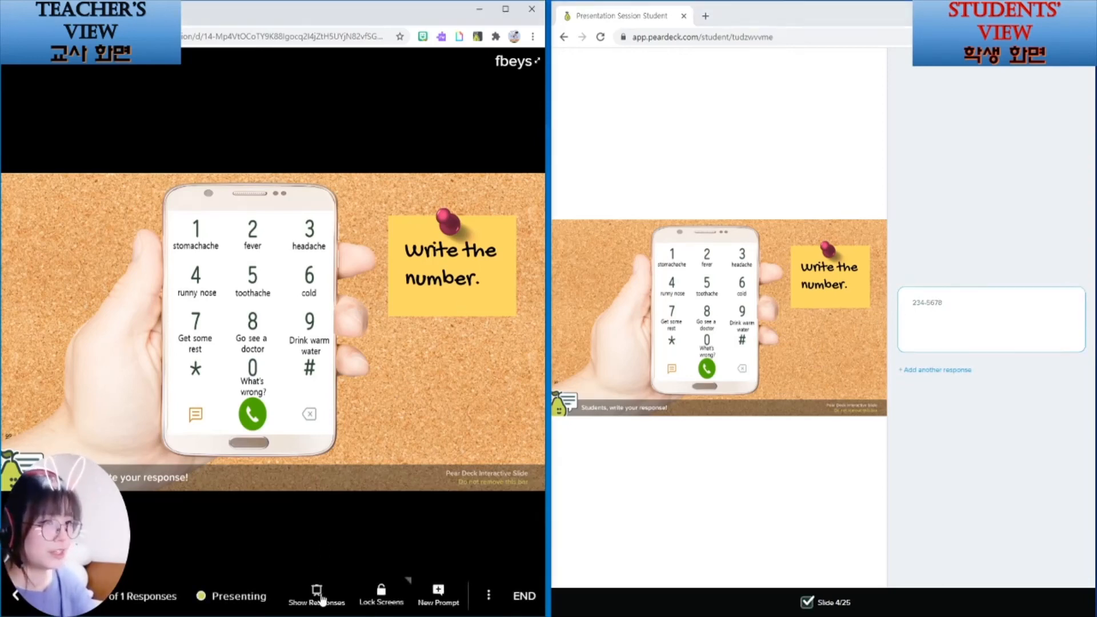
click(316, 595)
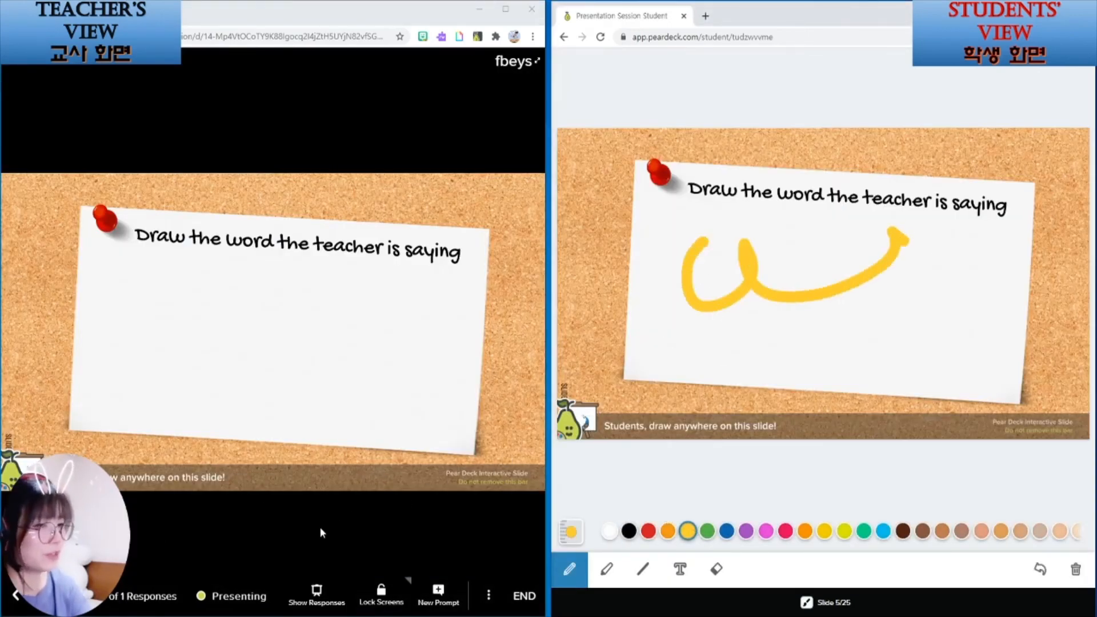
- Display the student's yellow squiggle drawing as the slide 5 response
click(316, 595)
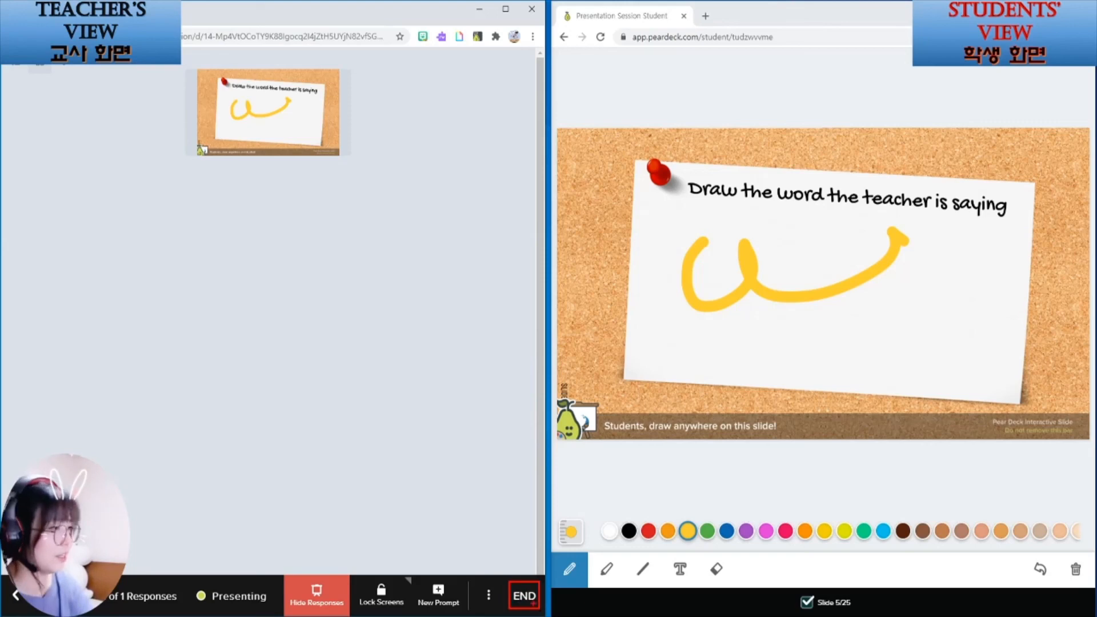
- End the class, naming the session 'test 3' with student takeaways published
click(523, 595)
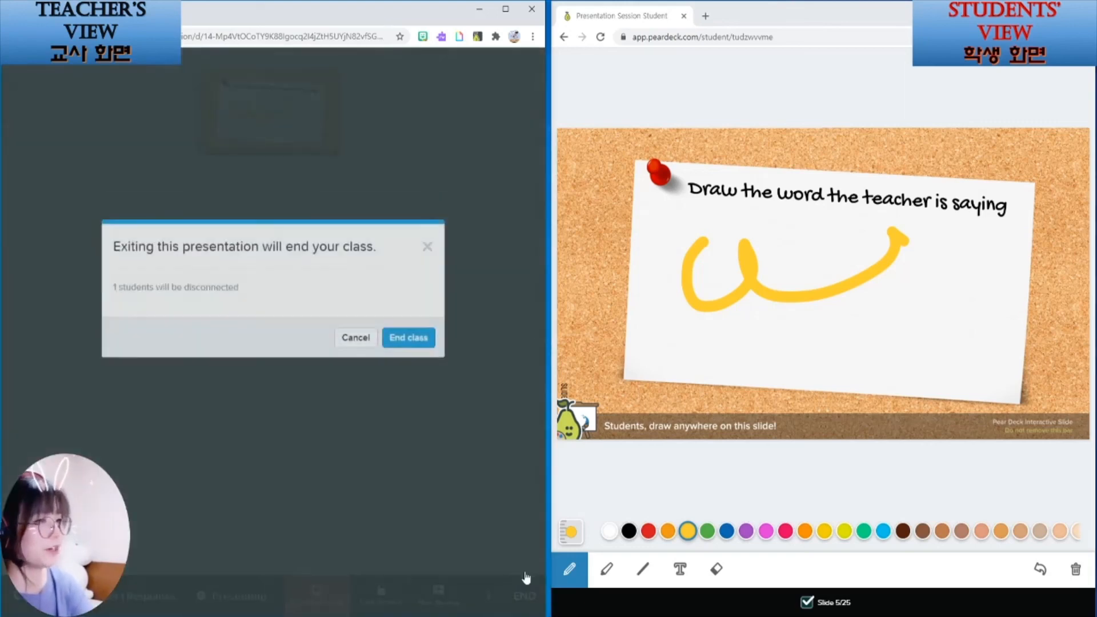
click(408, 337)
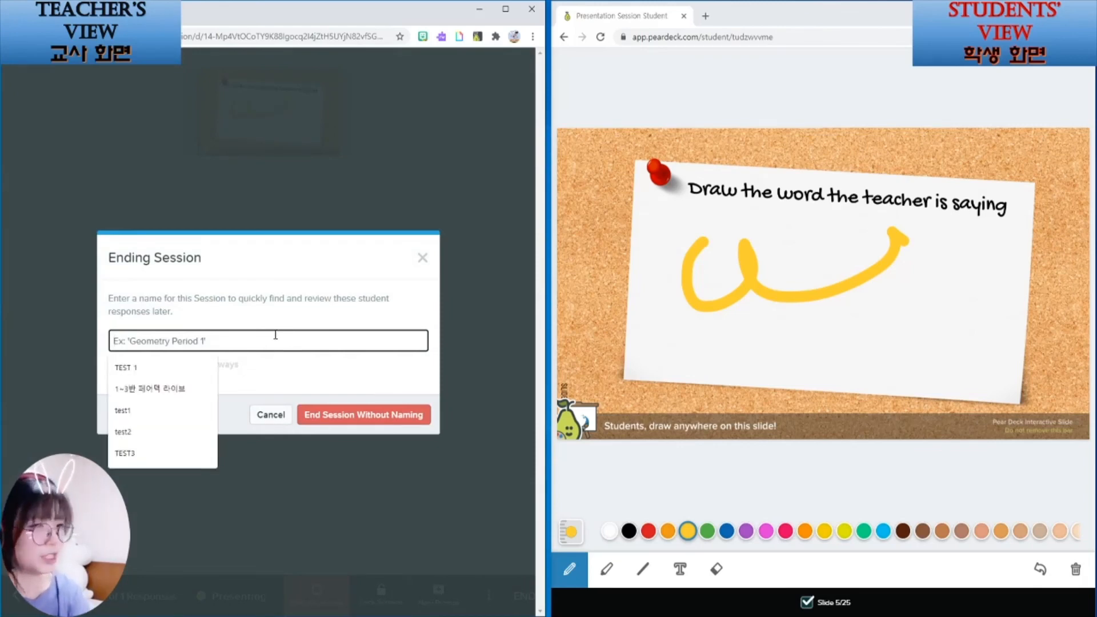
text(test 3)
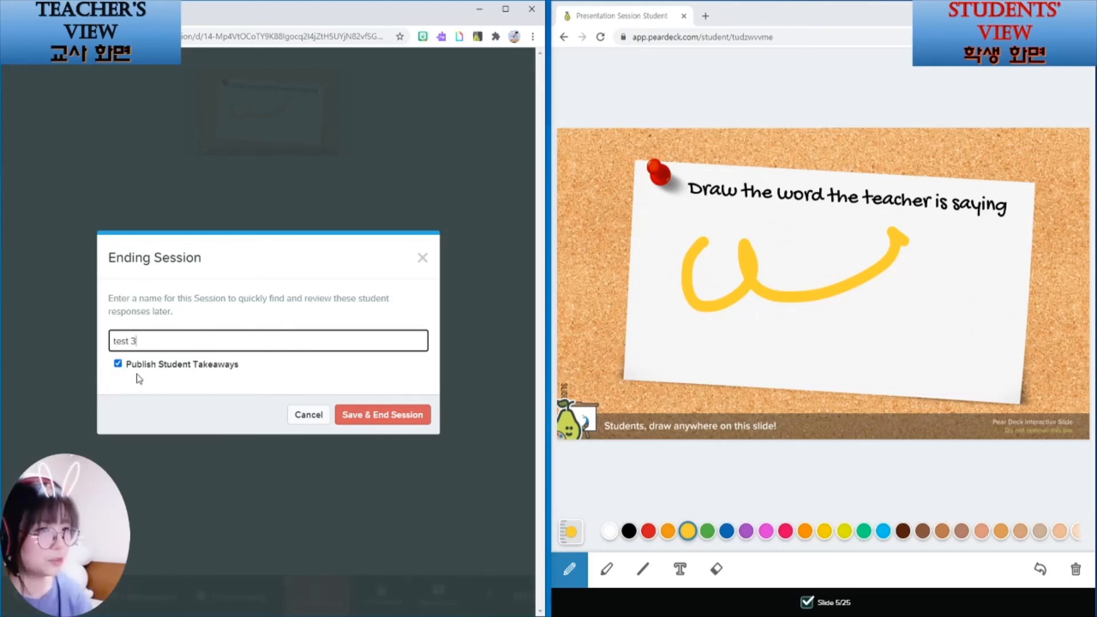
mouse_move(253, 376)
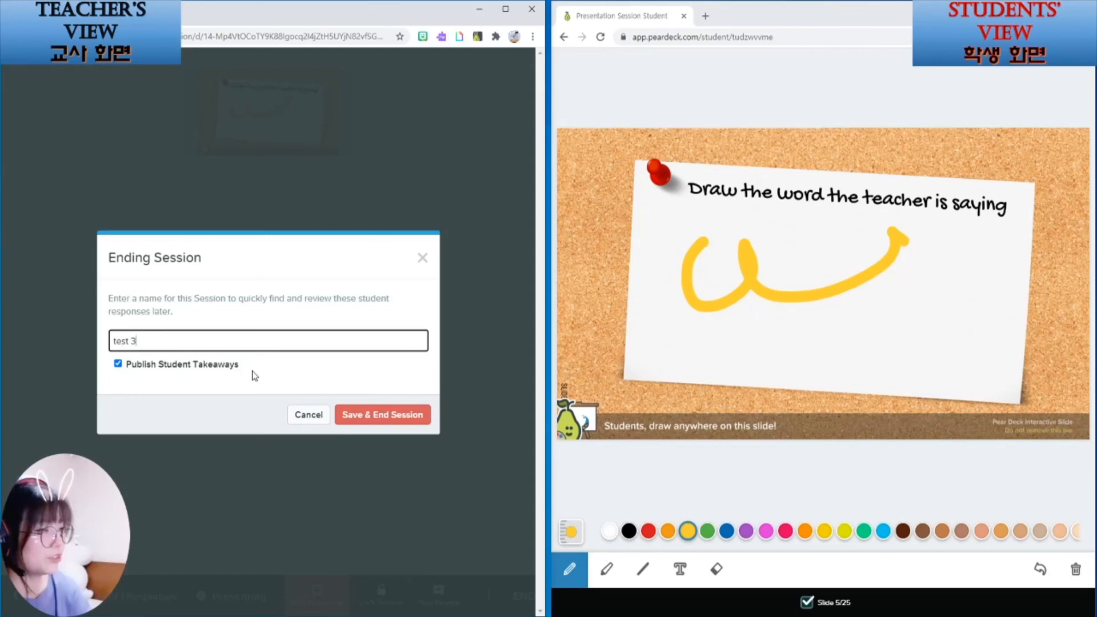
click(382, 414)
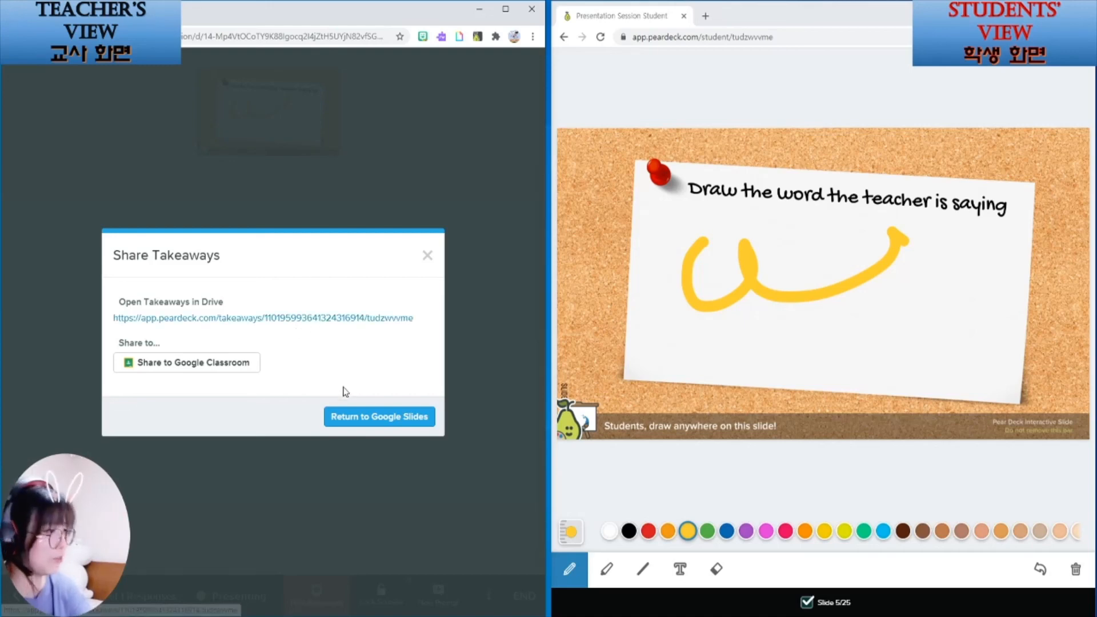
mouse_move(310, 393)
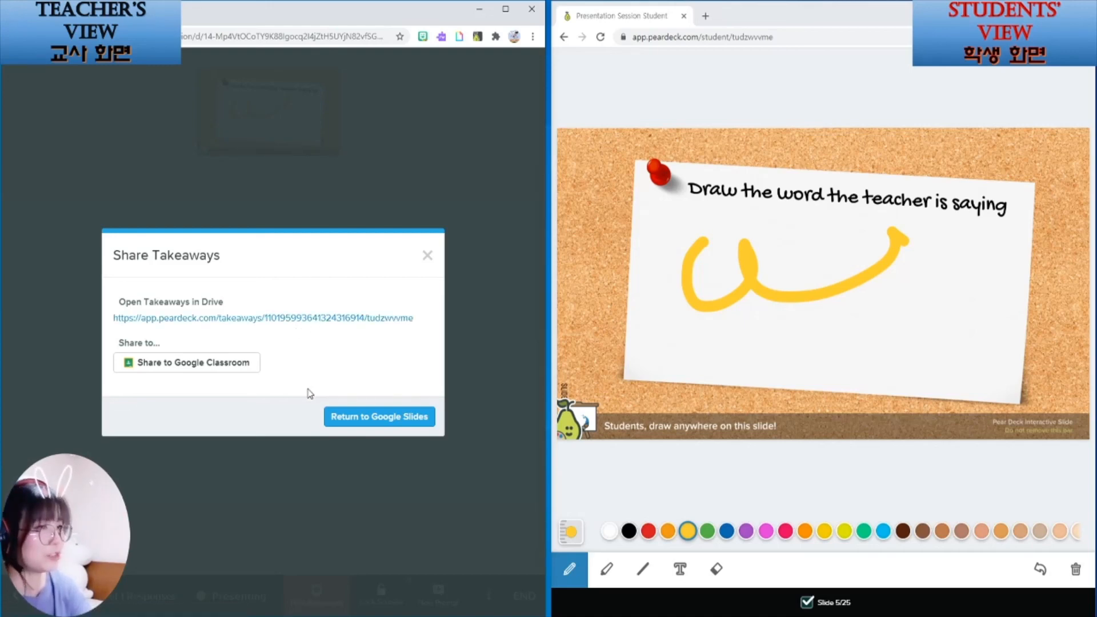